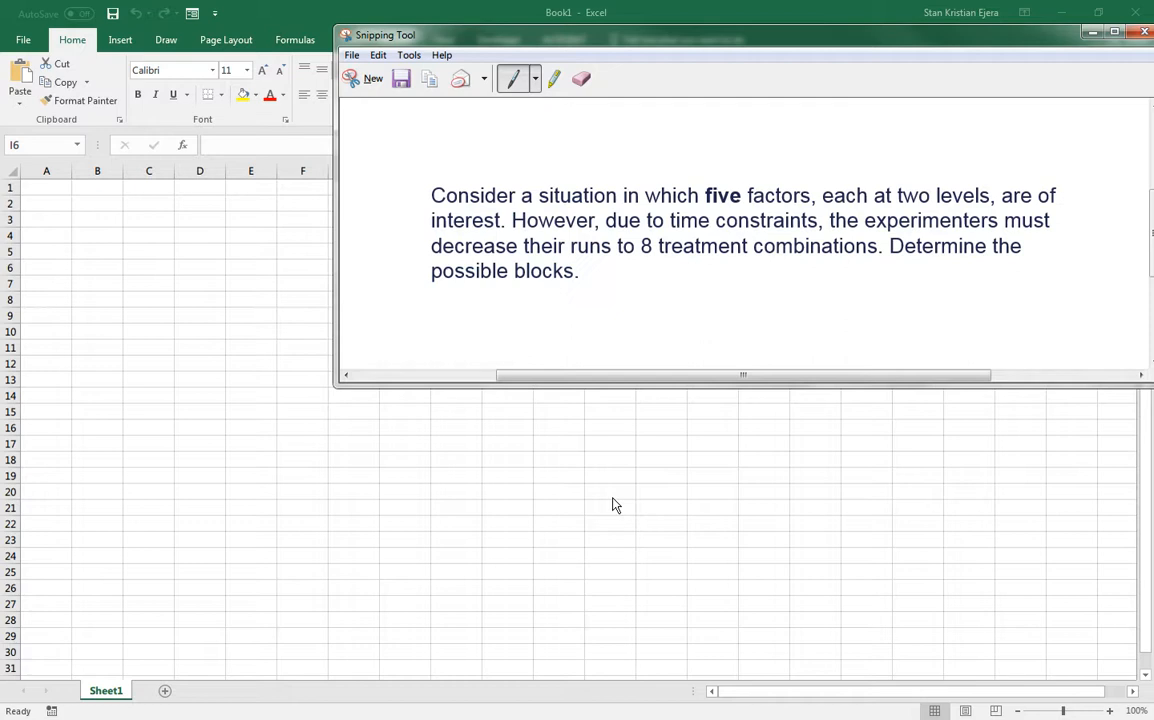
mouse_move(615, 491)
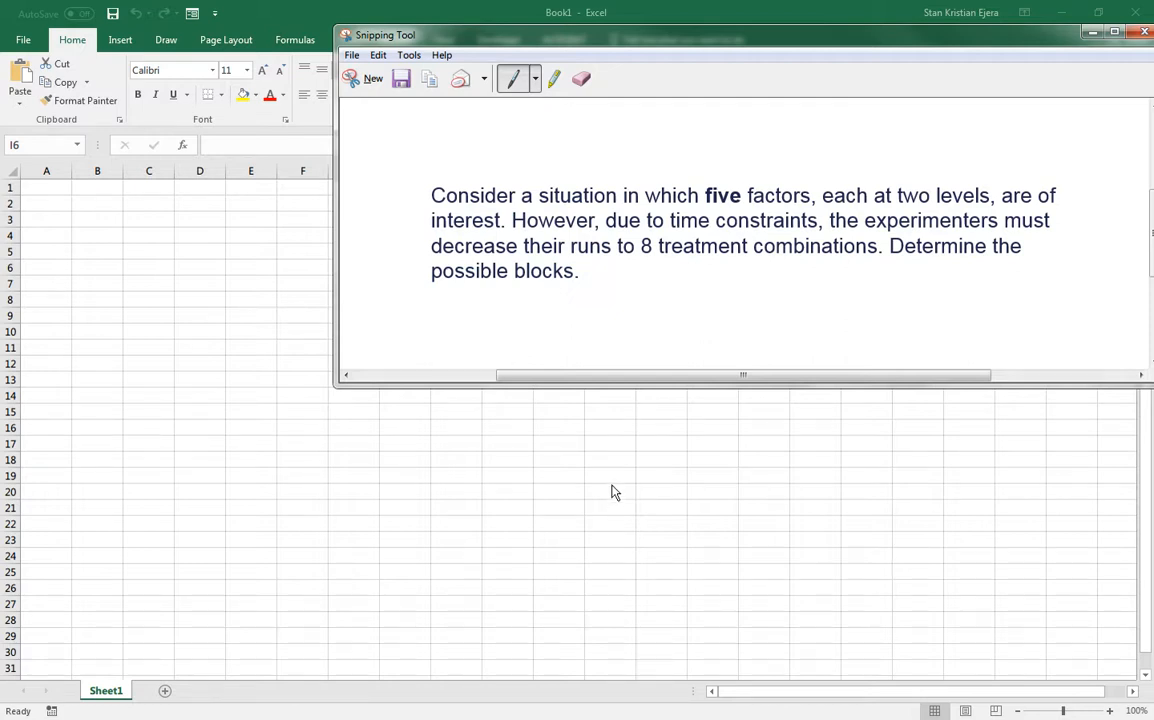
mouse_move(615, 483)
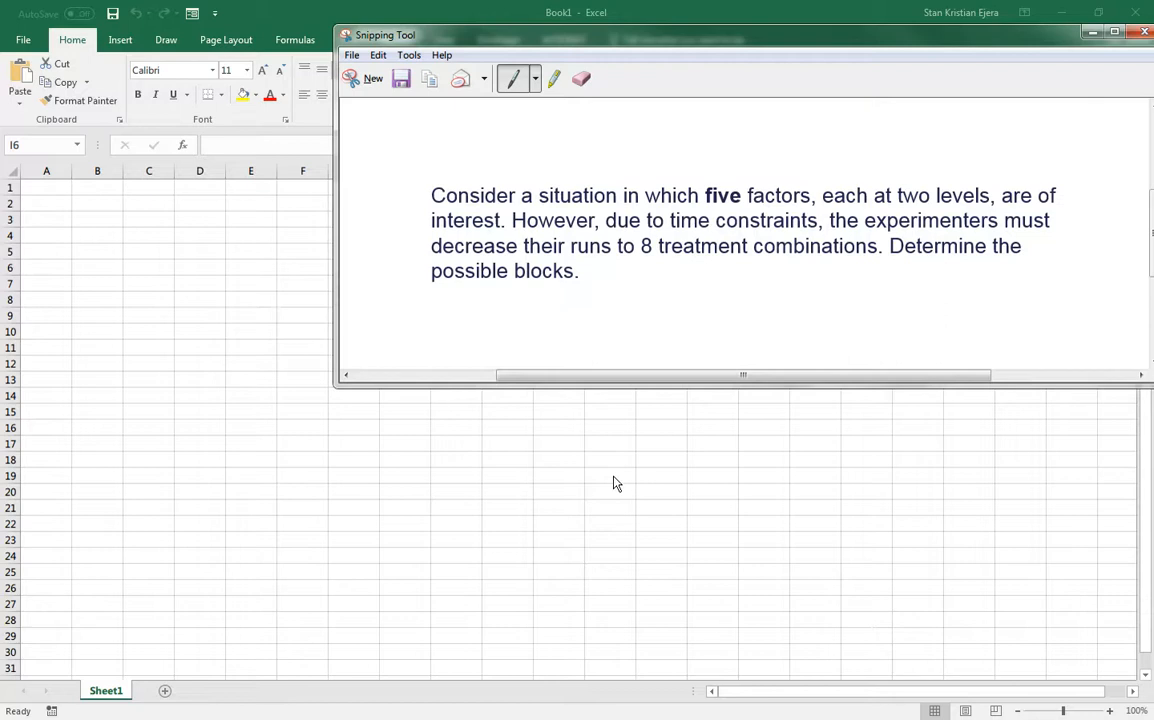
Work out the run count 2^(5-2) in cell B2, then clear that entry
click(738, 301)
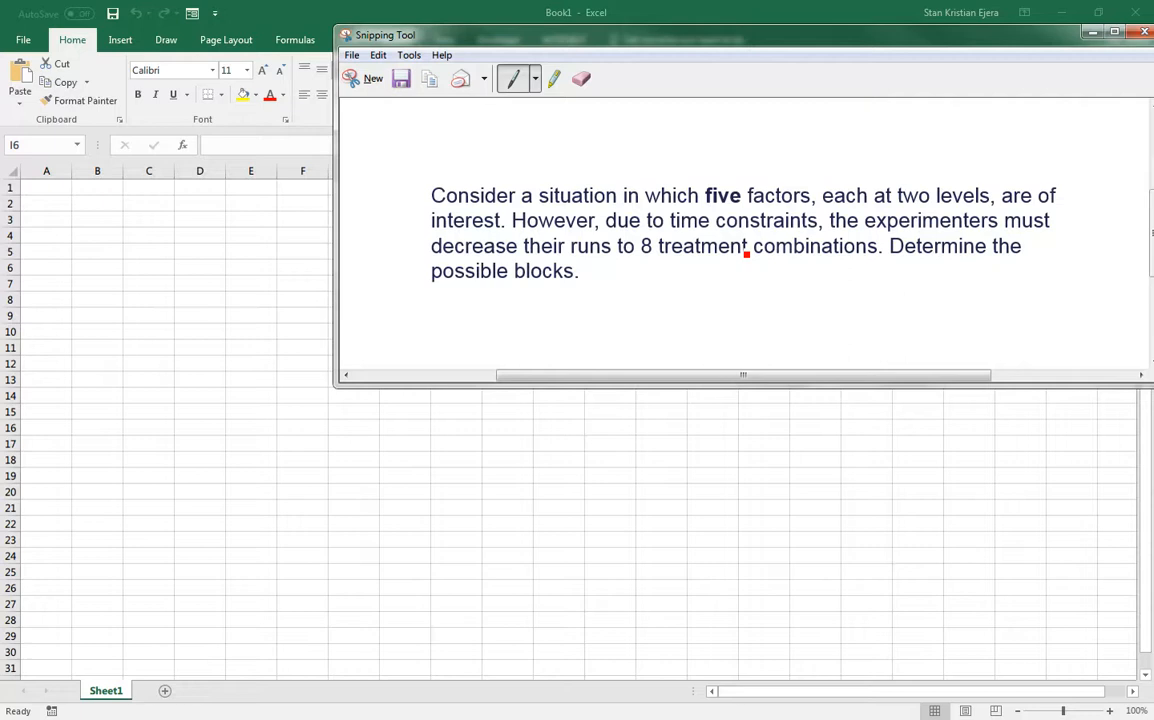
mouse_move(877, 222)
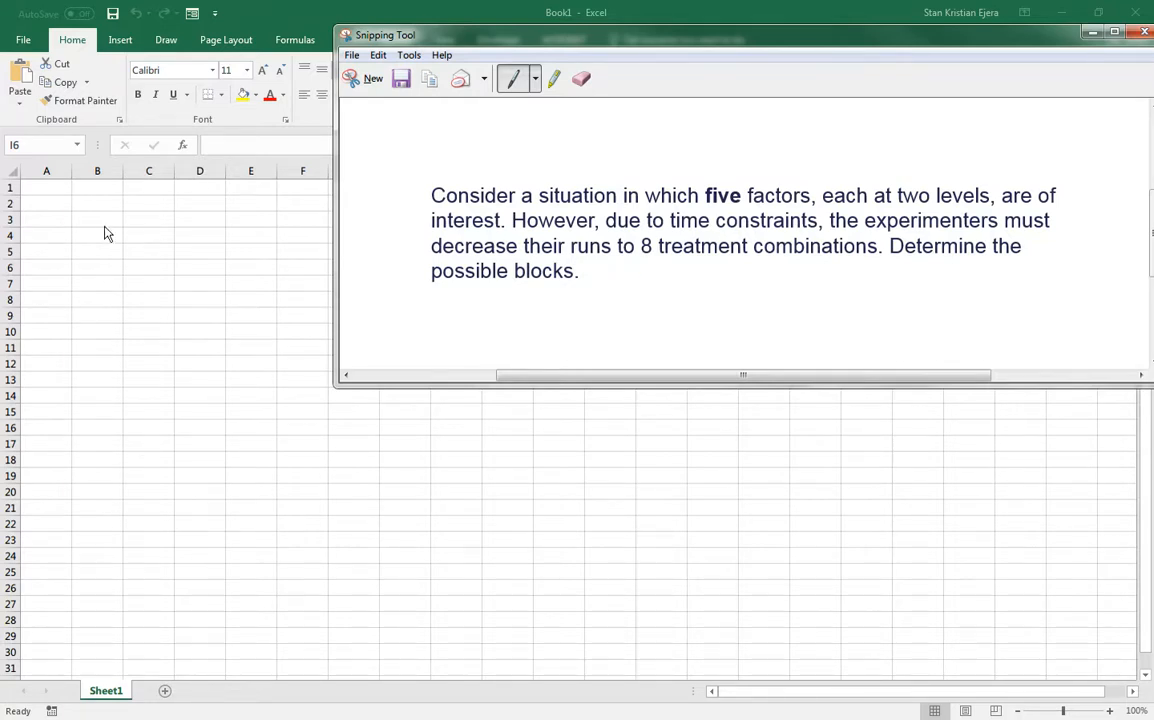
click(97, 218)
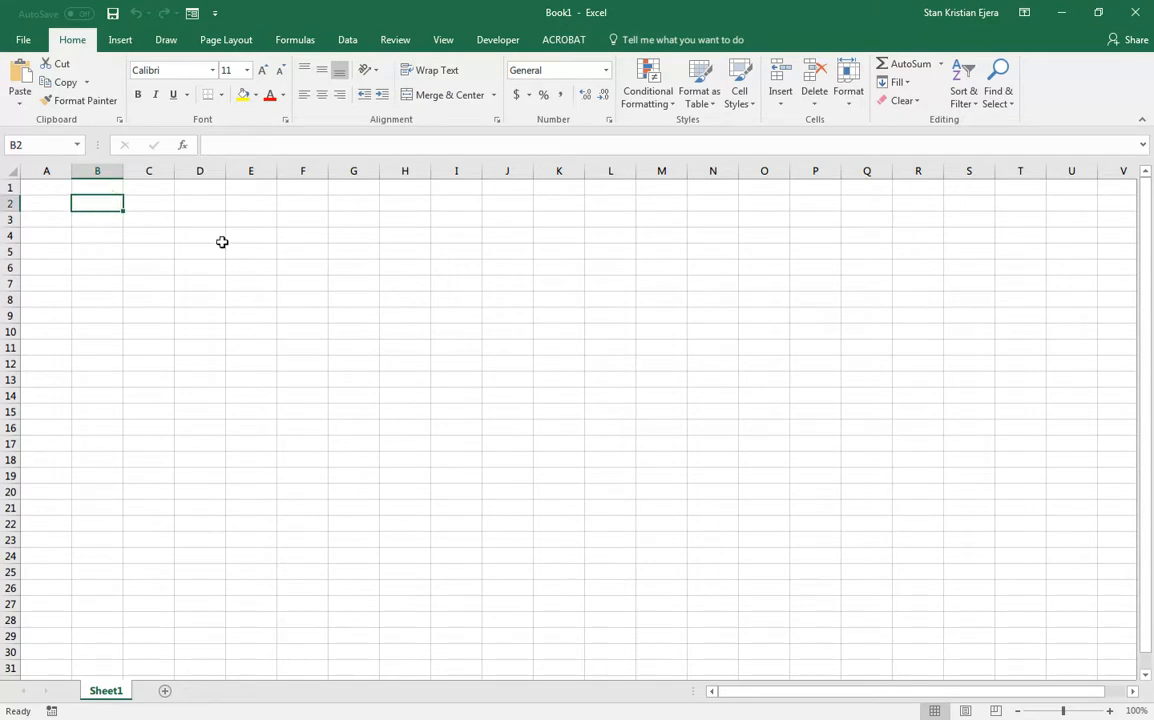
text(2^)
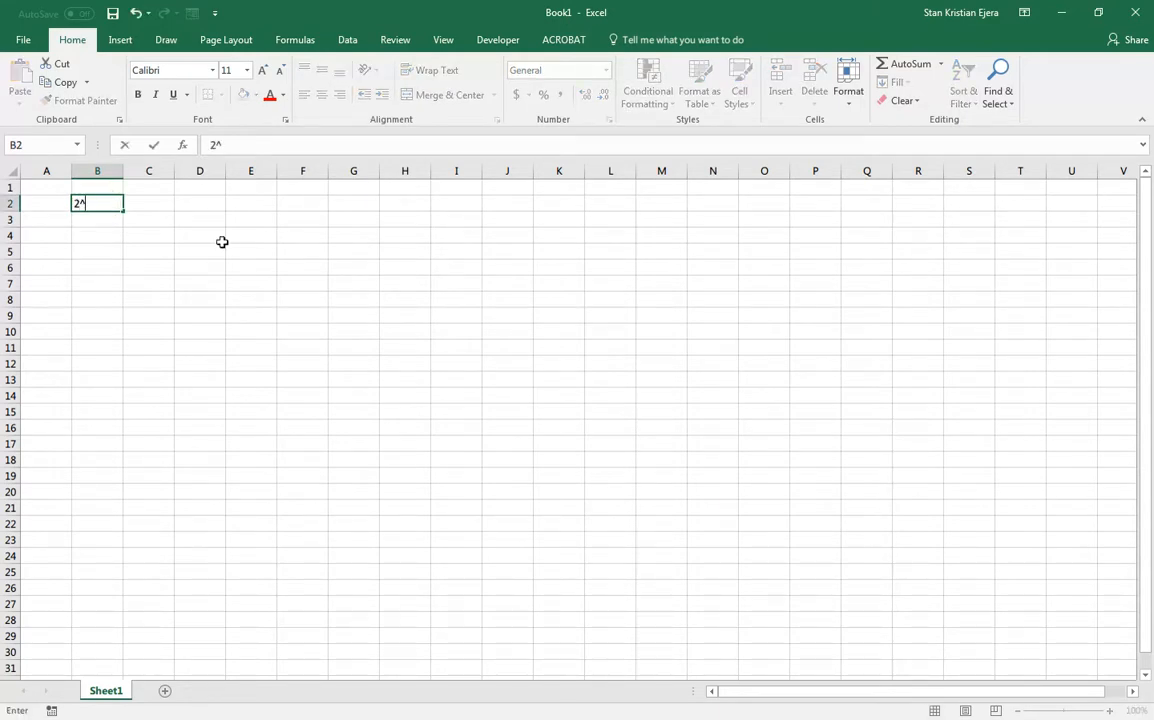
text((5-2)
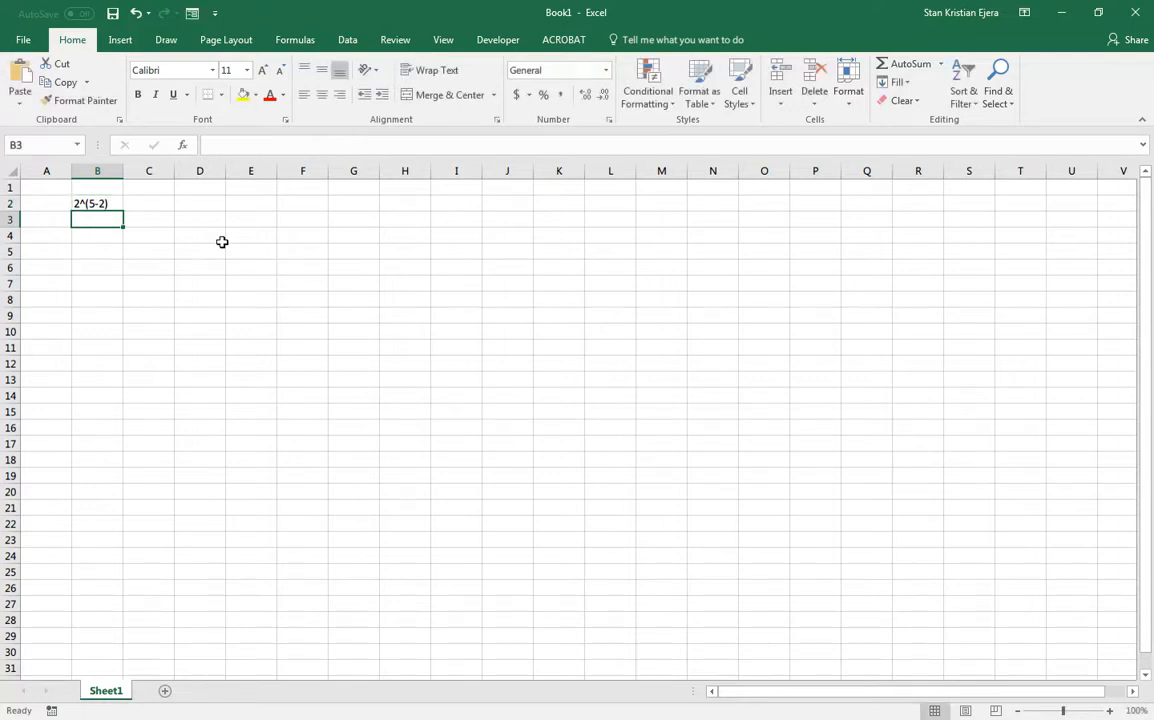
click(97, 203)
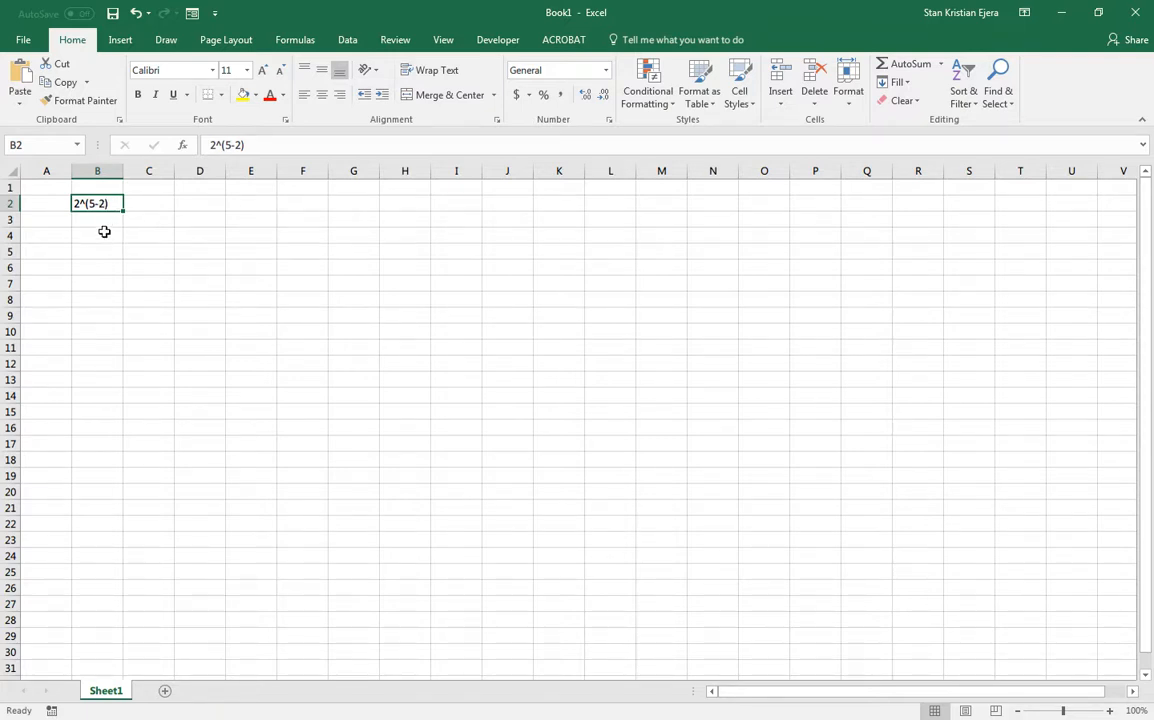
mouse_move(150, 211)
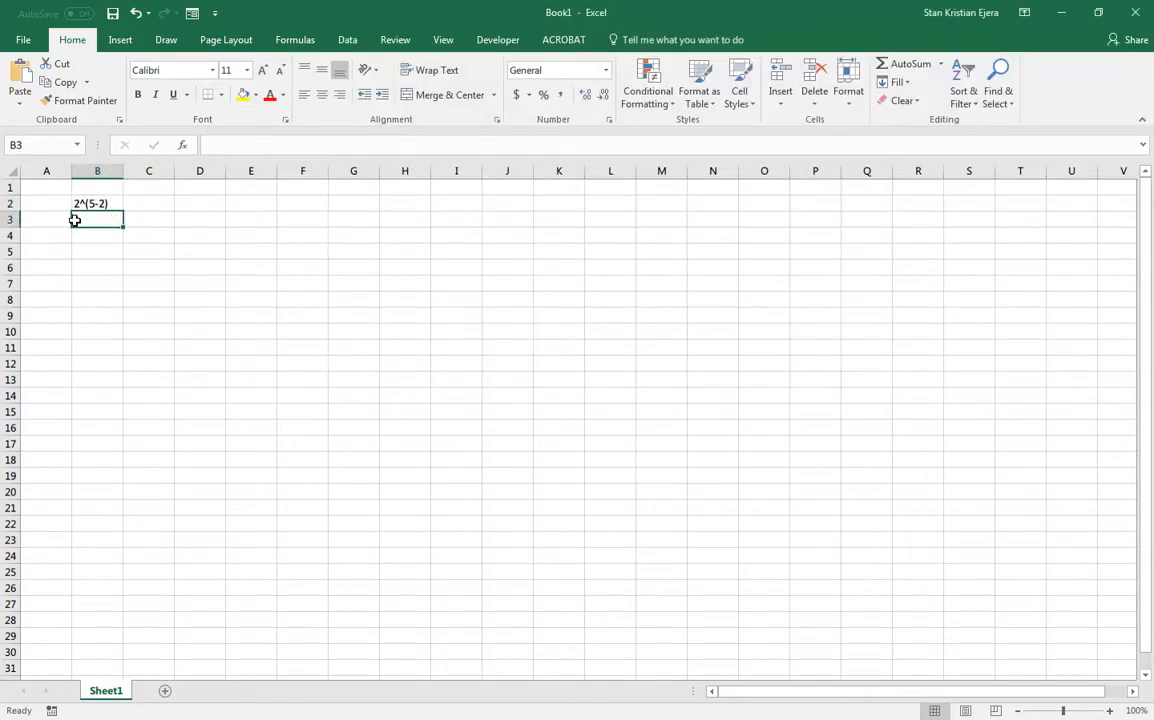
click(97, 203)
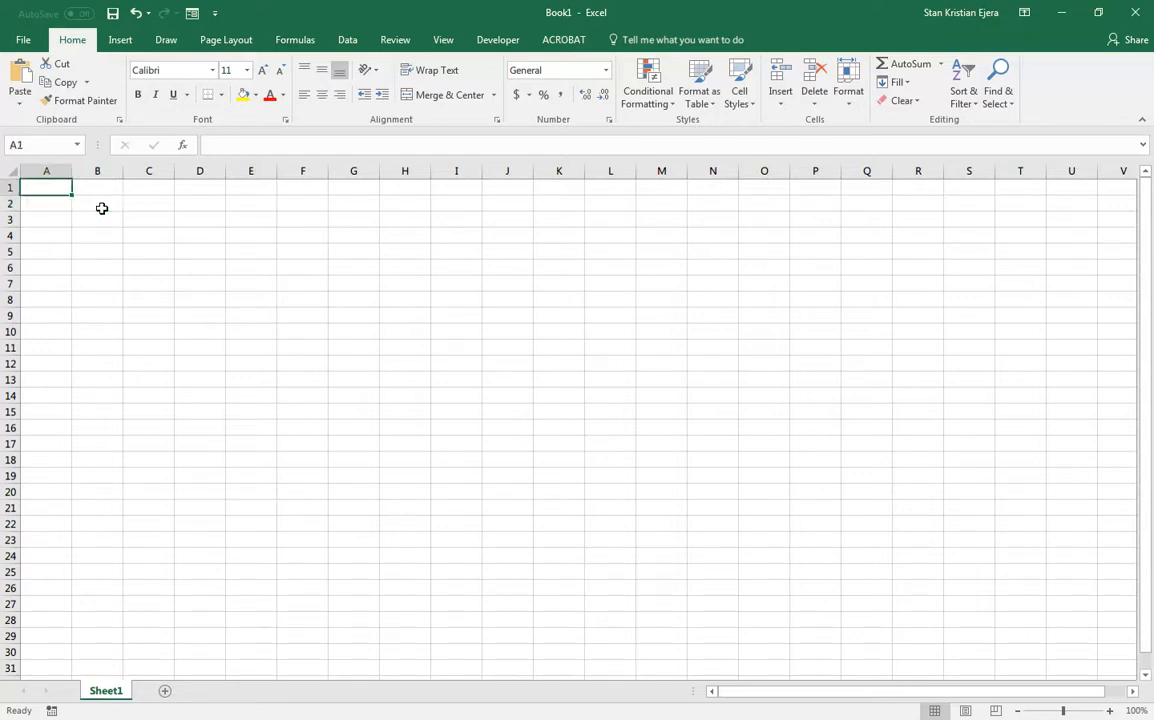
Enter header A and the combinations a, b and ab down column A
text(A)
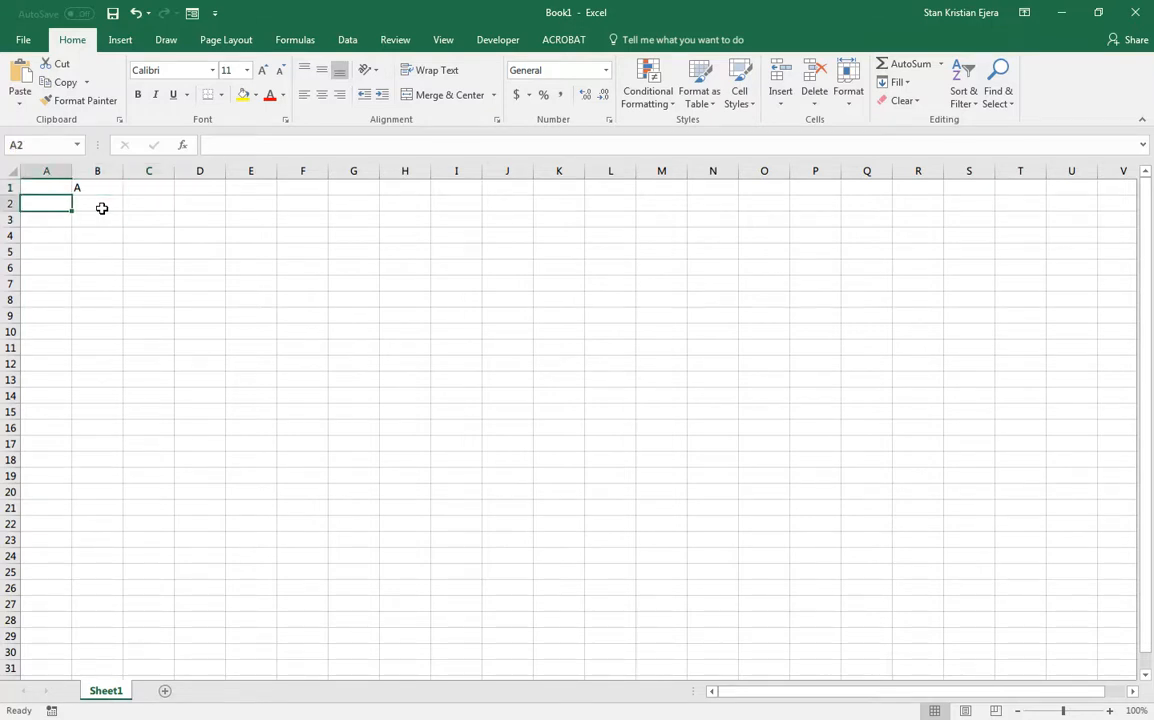
text(a)
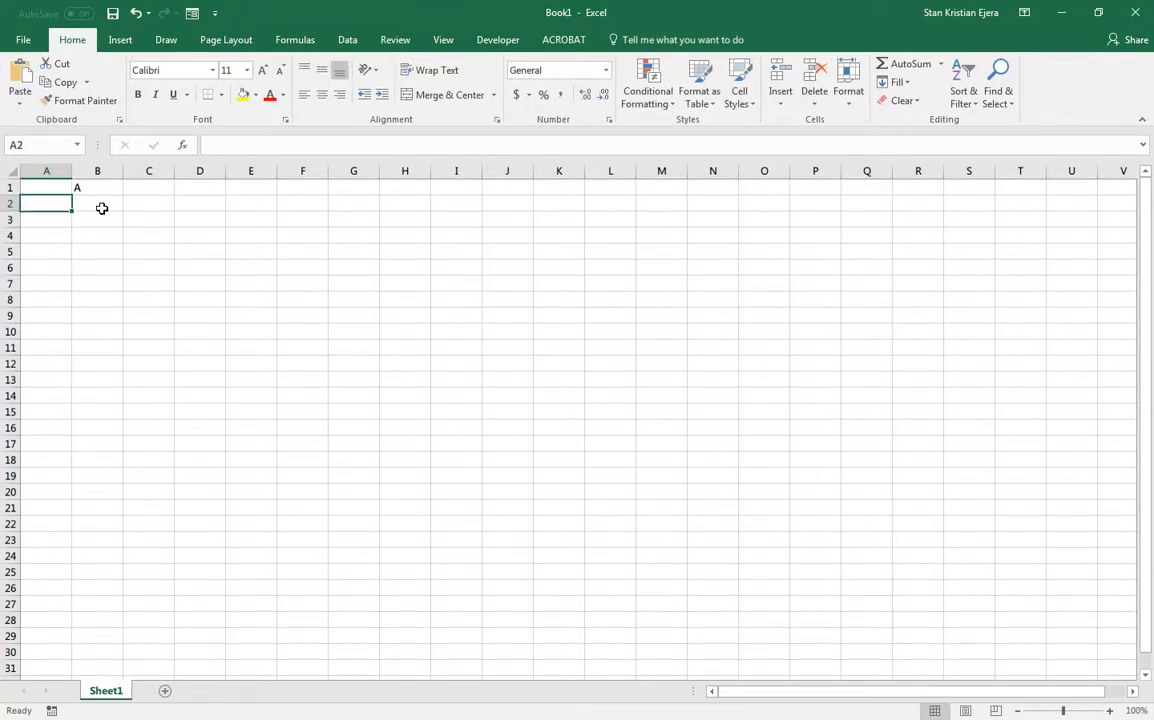
text(a)
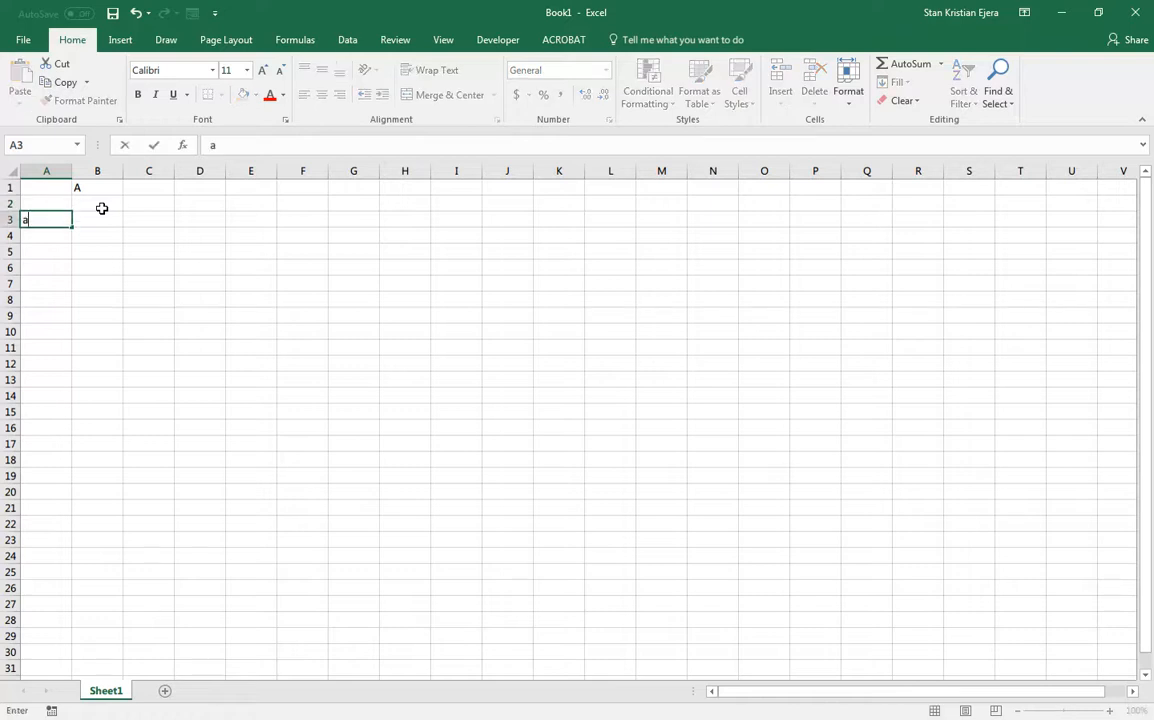
text(b)
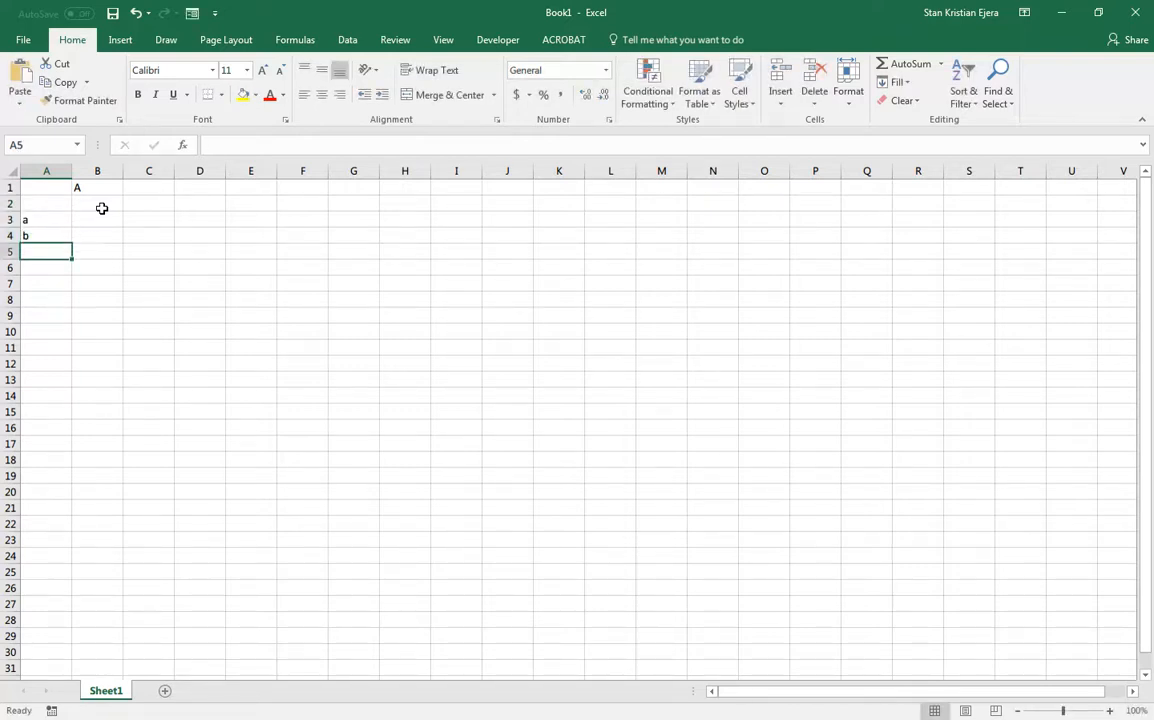
text(ab)
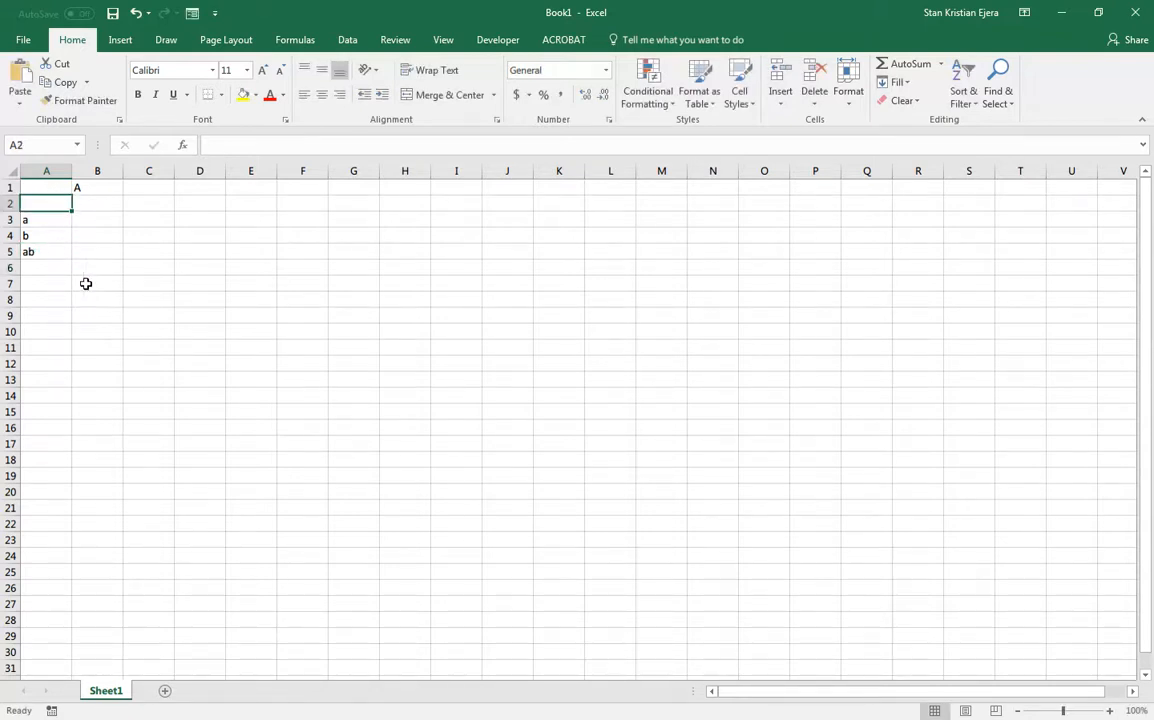
click(46, 267)
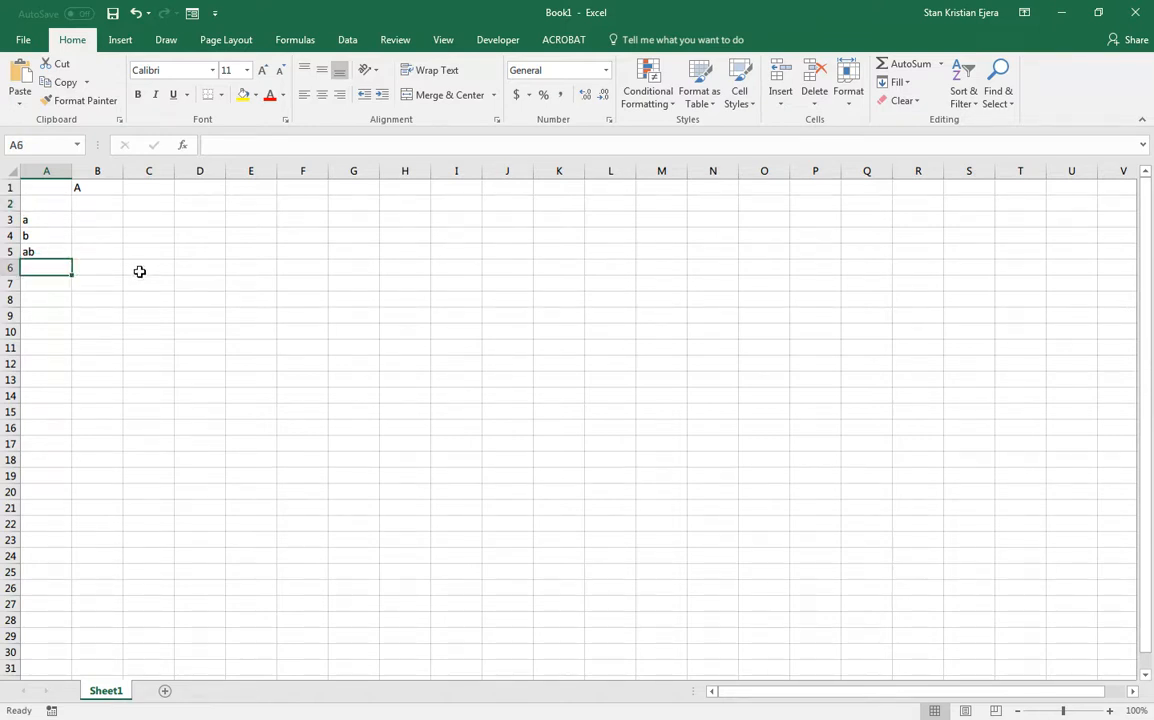
mouse_move(54, 248)
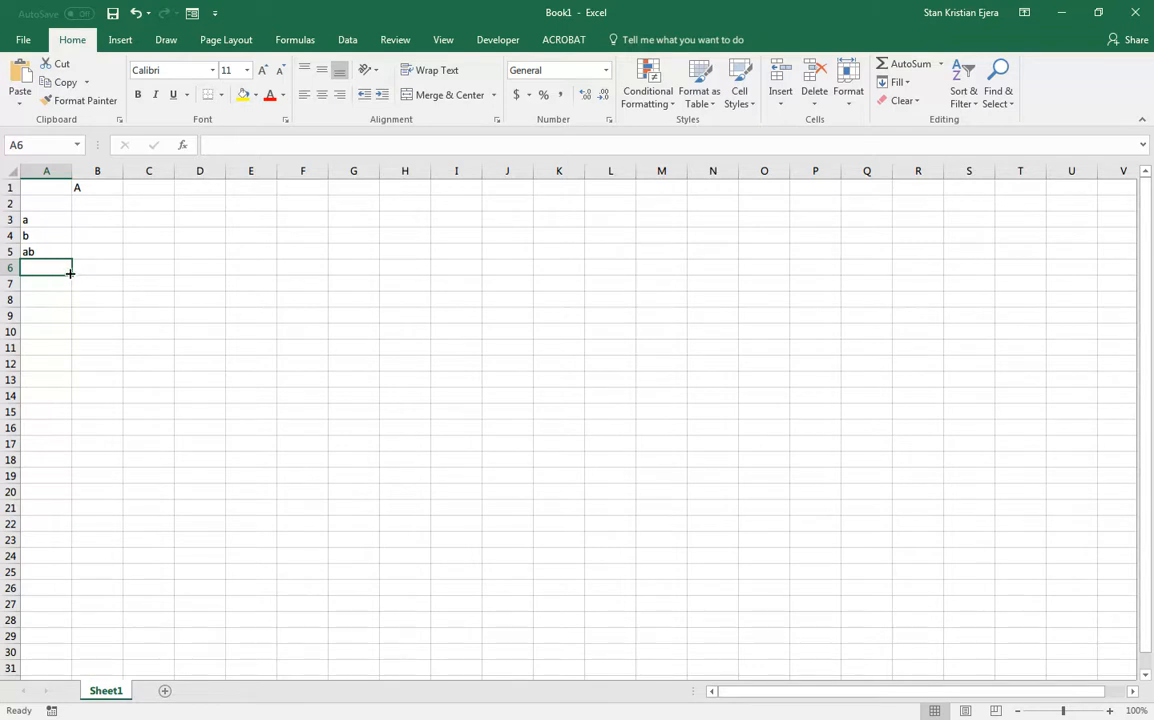
mouse_move(99, 288)
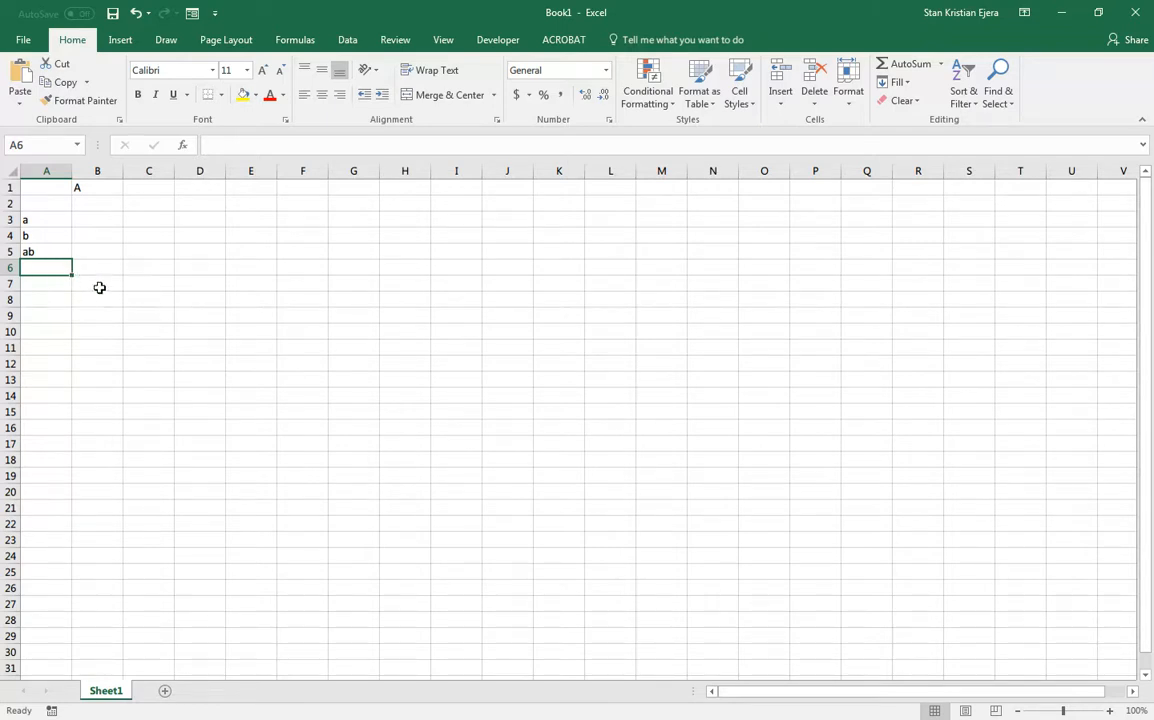
Enter =CONCATENATE(A2,"c") in A6 to generate c, ac, bc and abc
text(=concatenate()
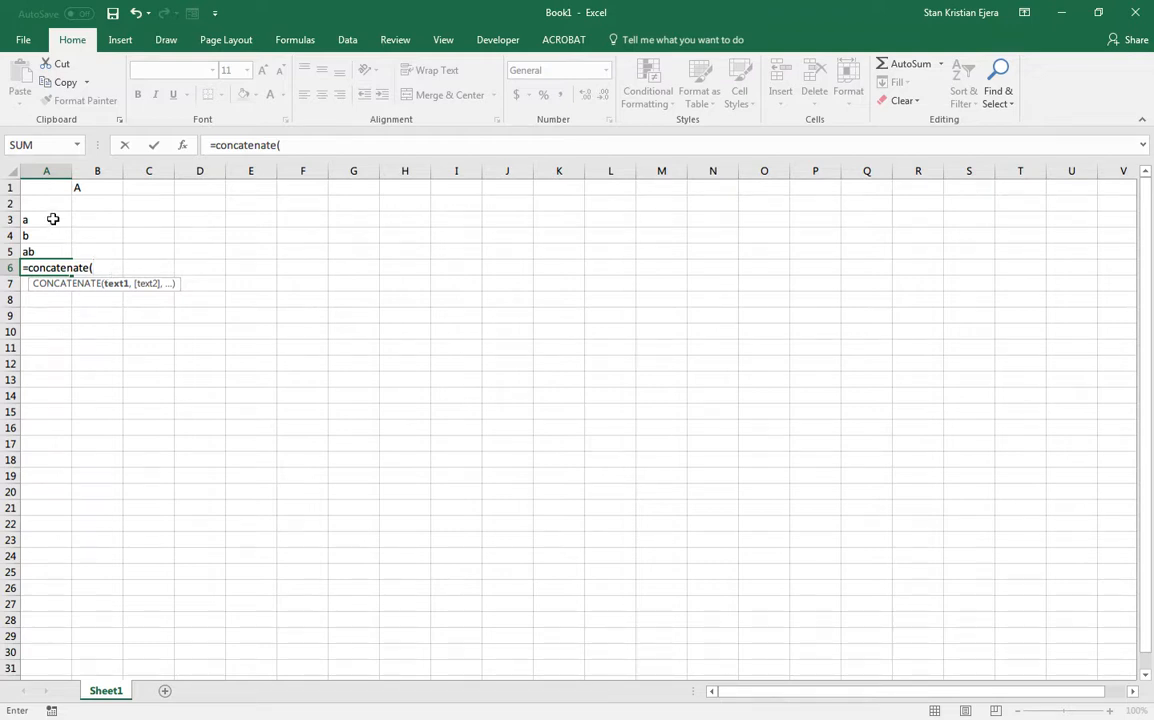
mouse_move(107, 225)
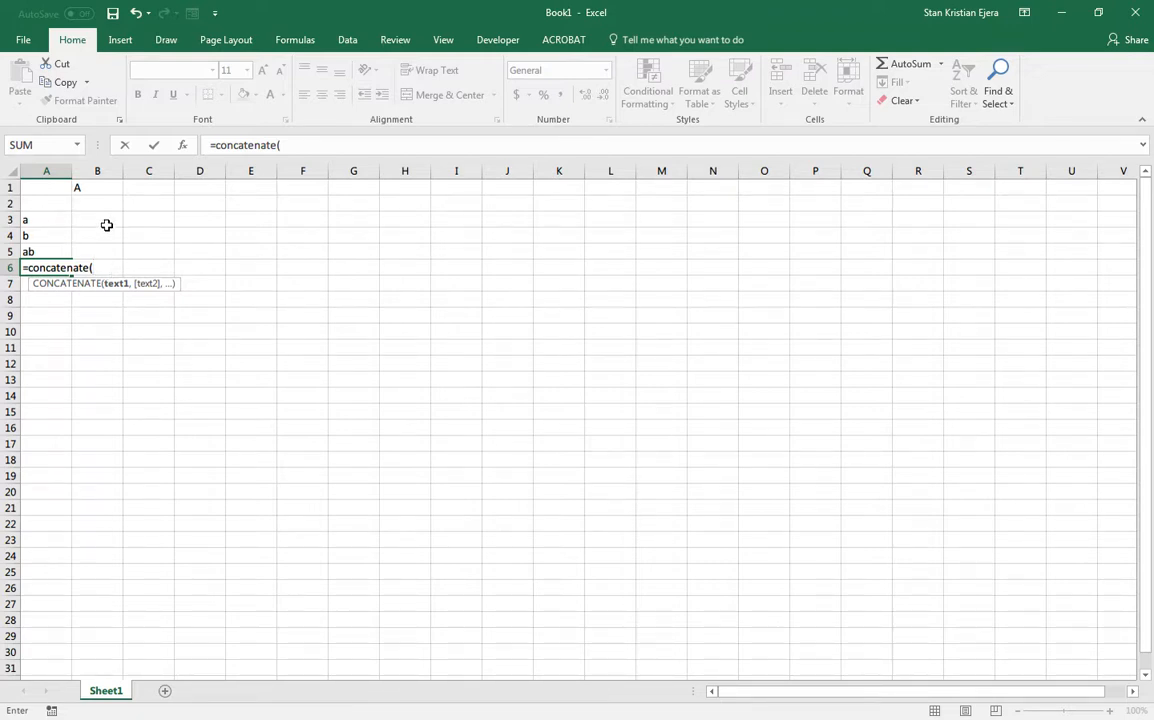
mouse_move(40, 235)
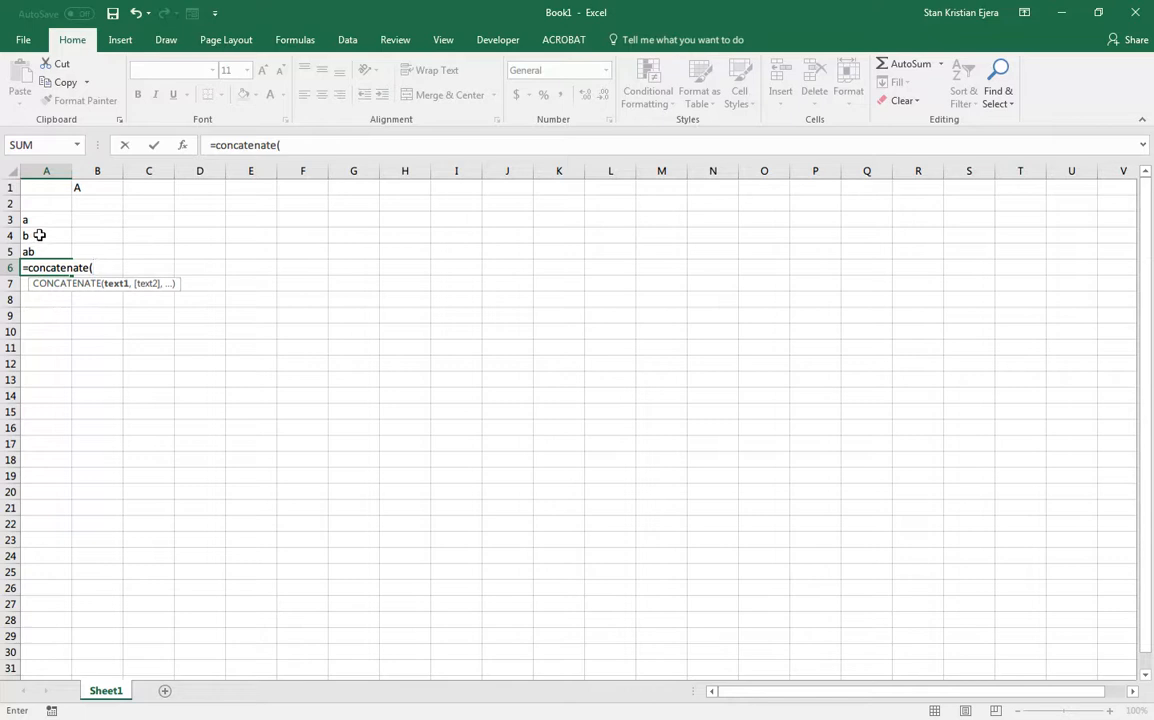
mouse_move(57, 252)
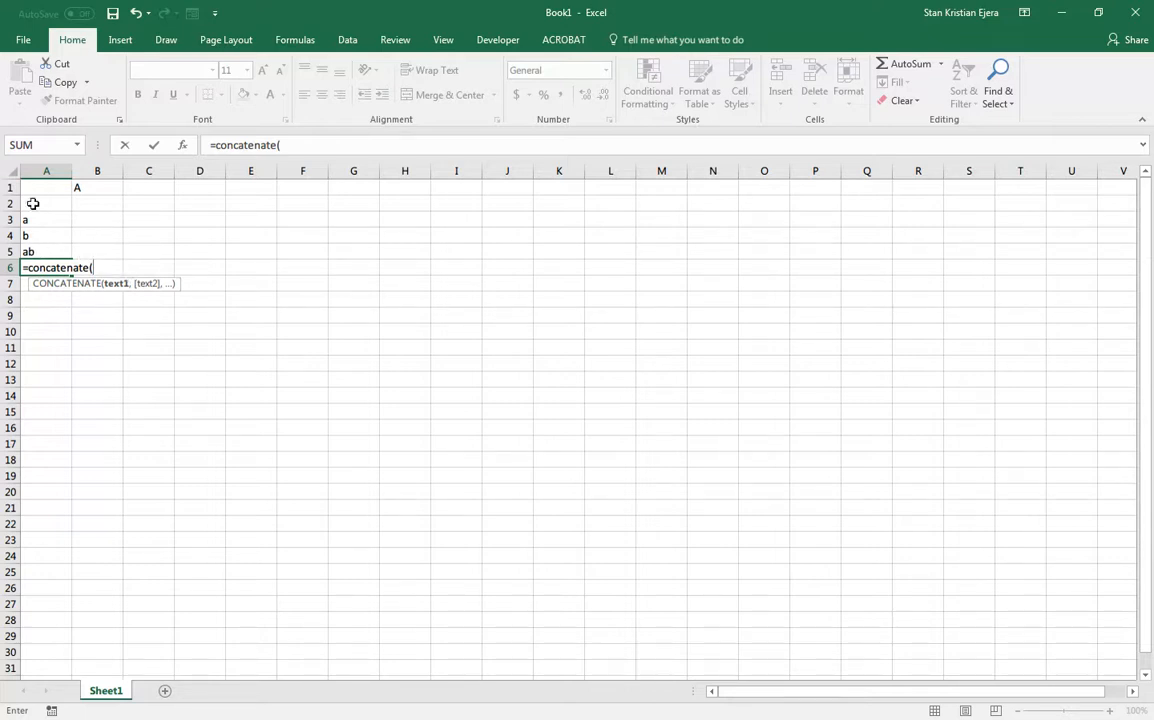
click(46, 203)
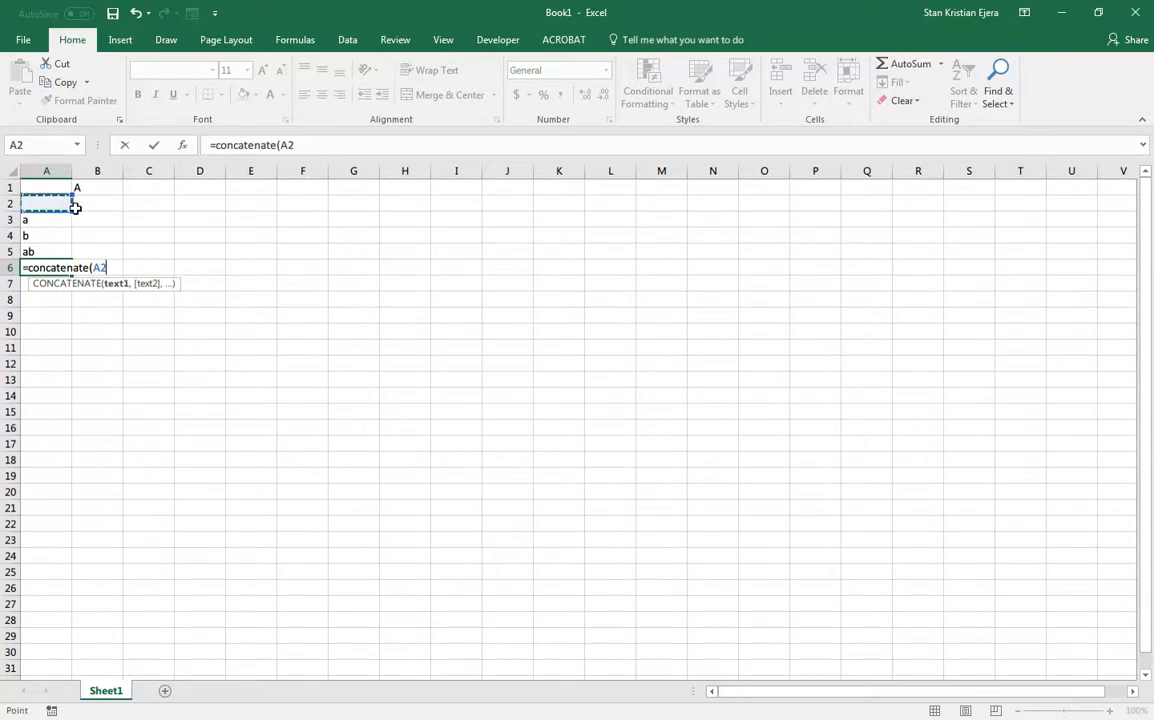
text(,")
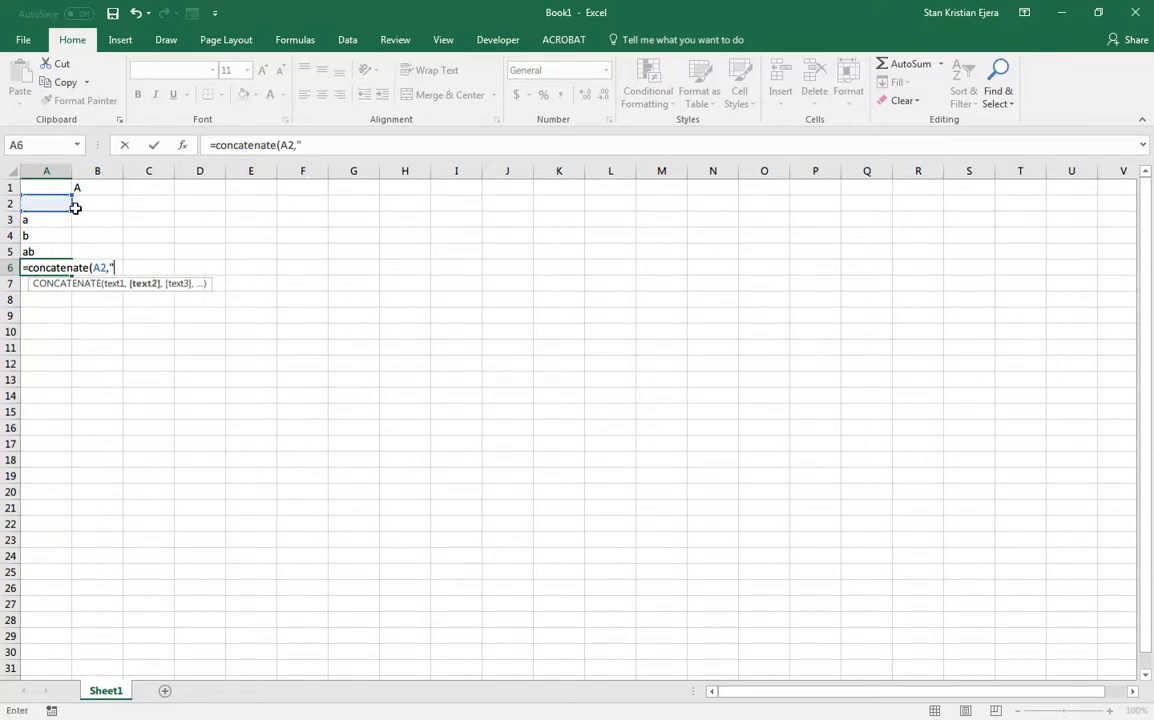
text(c)
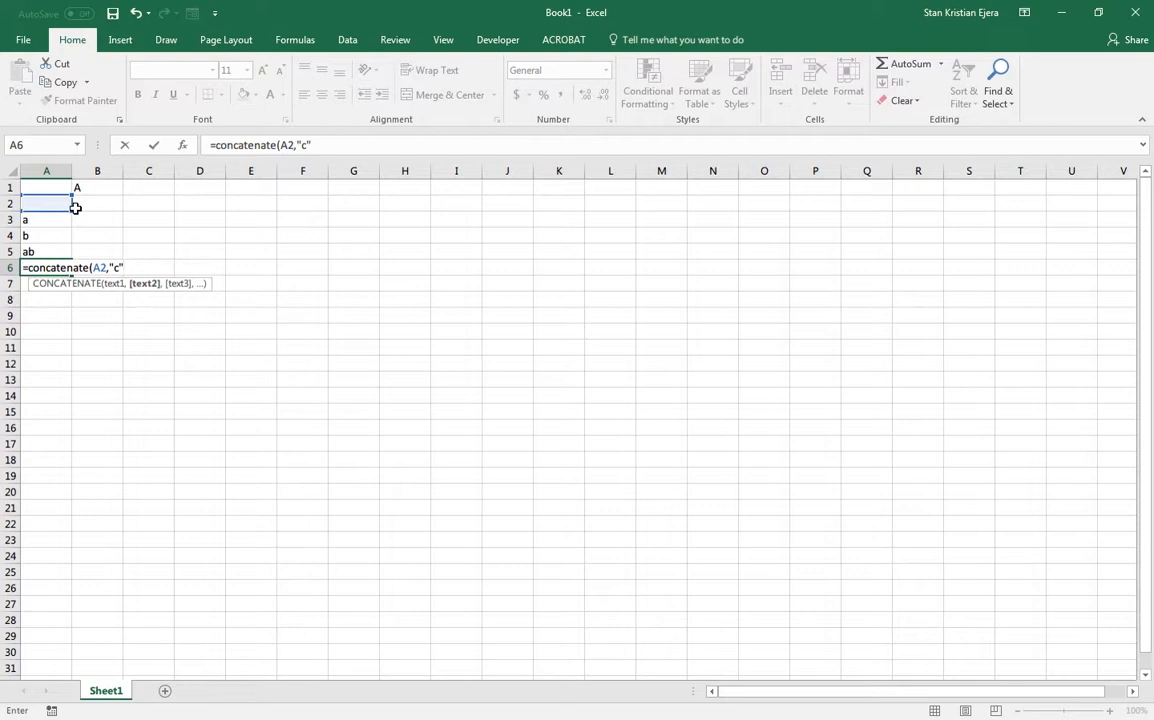
text())
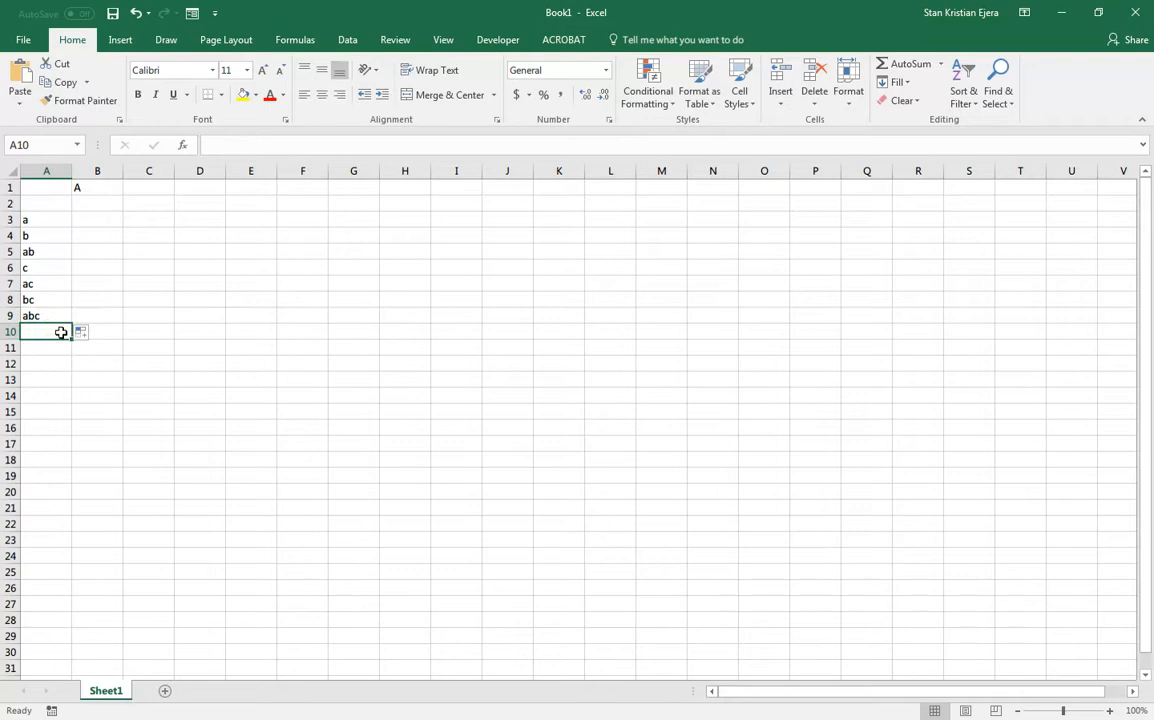
Enter =CONCATENATE(A2,"d") in A10 and fill down to A17, giving d through abcd
text(=)
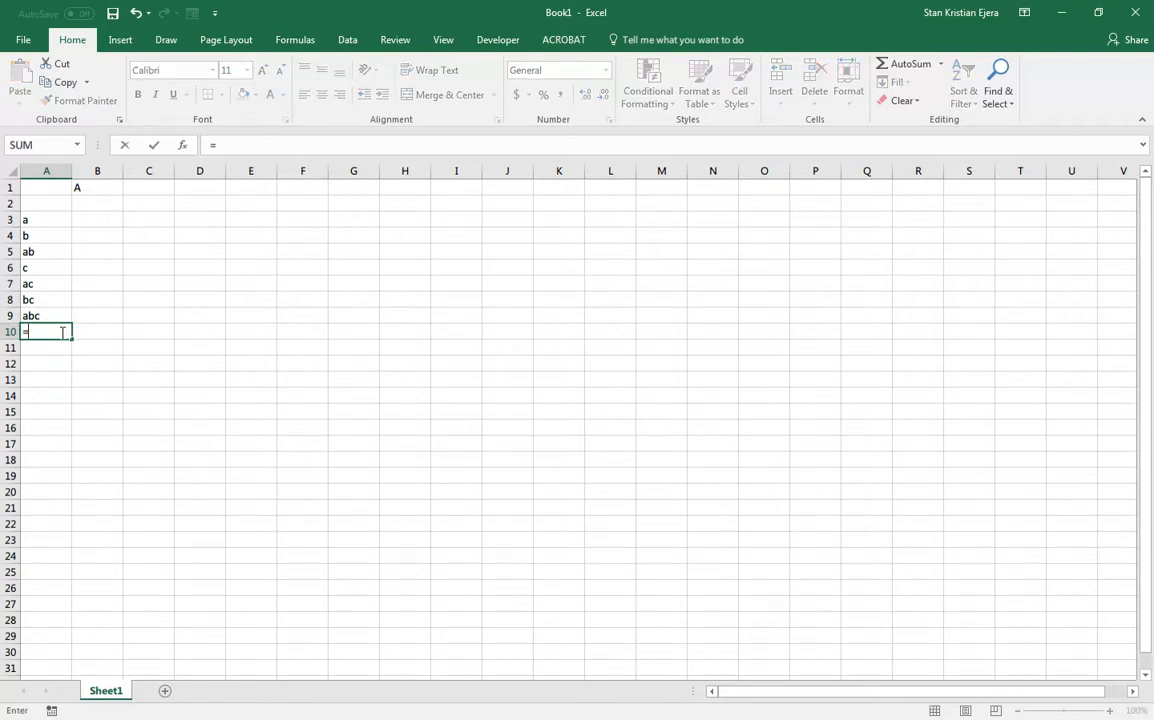
text(concatenate)
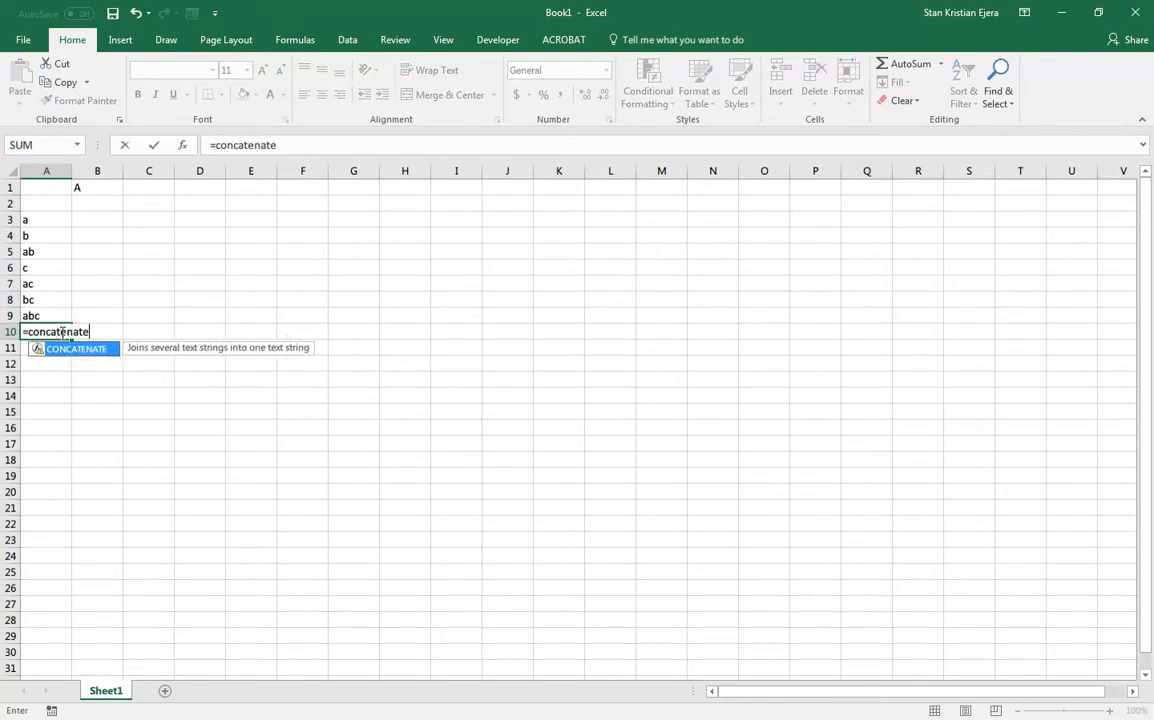
text(()
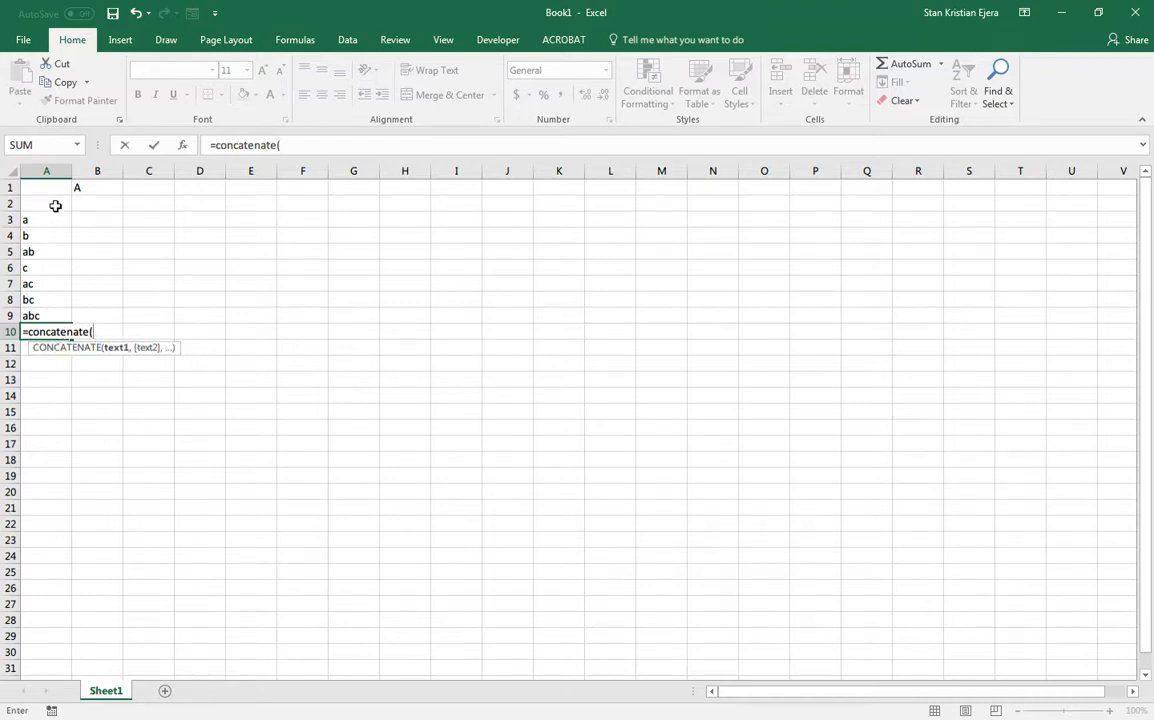
click(46, 203)
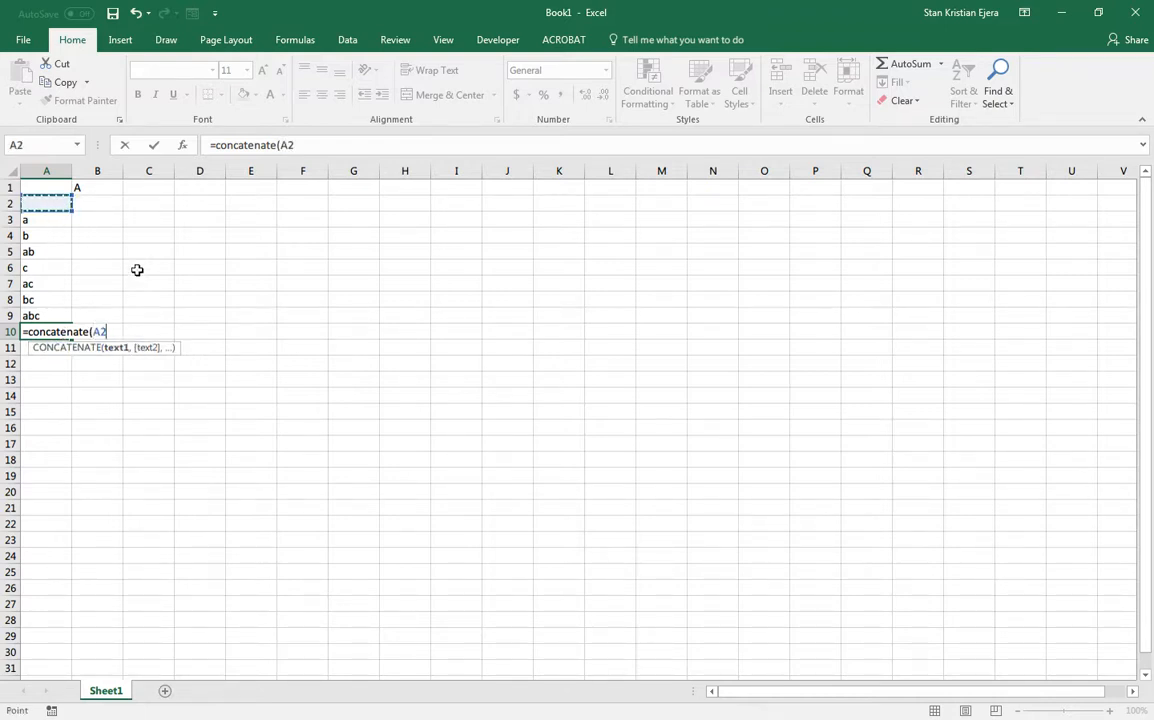
text(,"d")
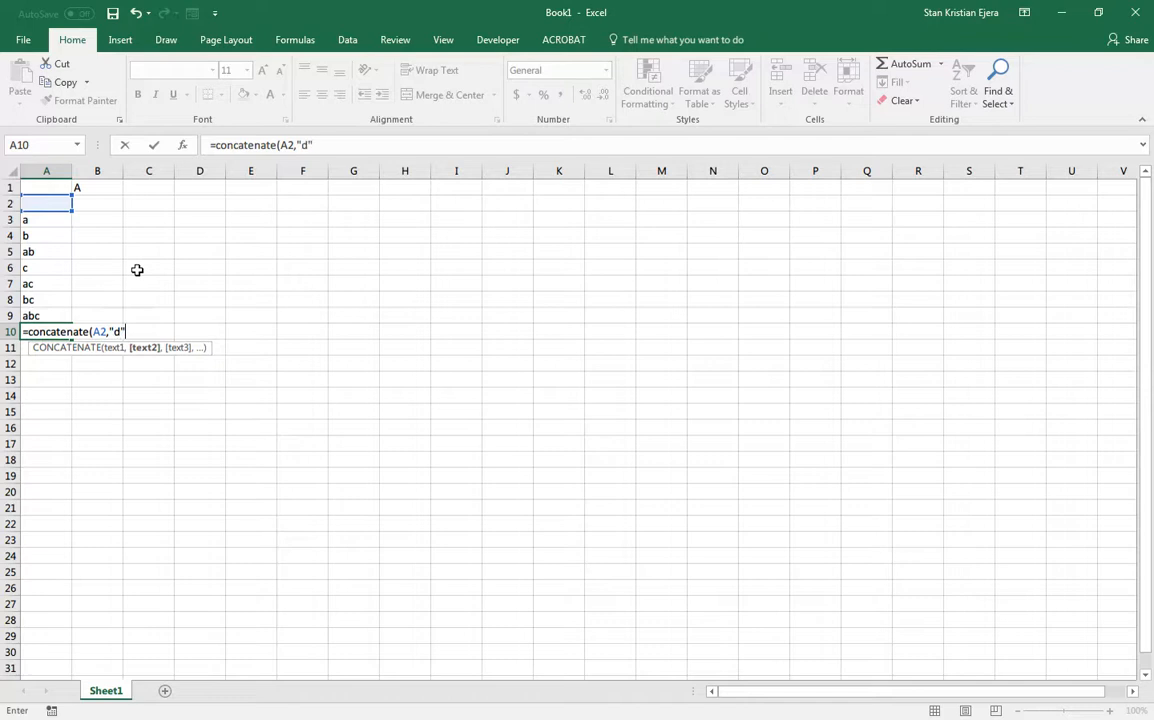
text())
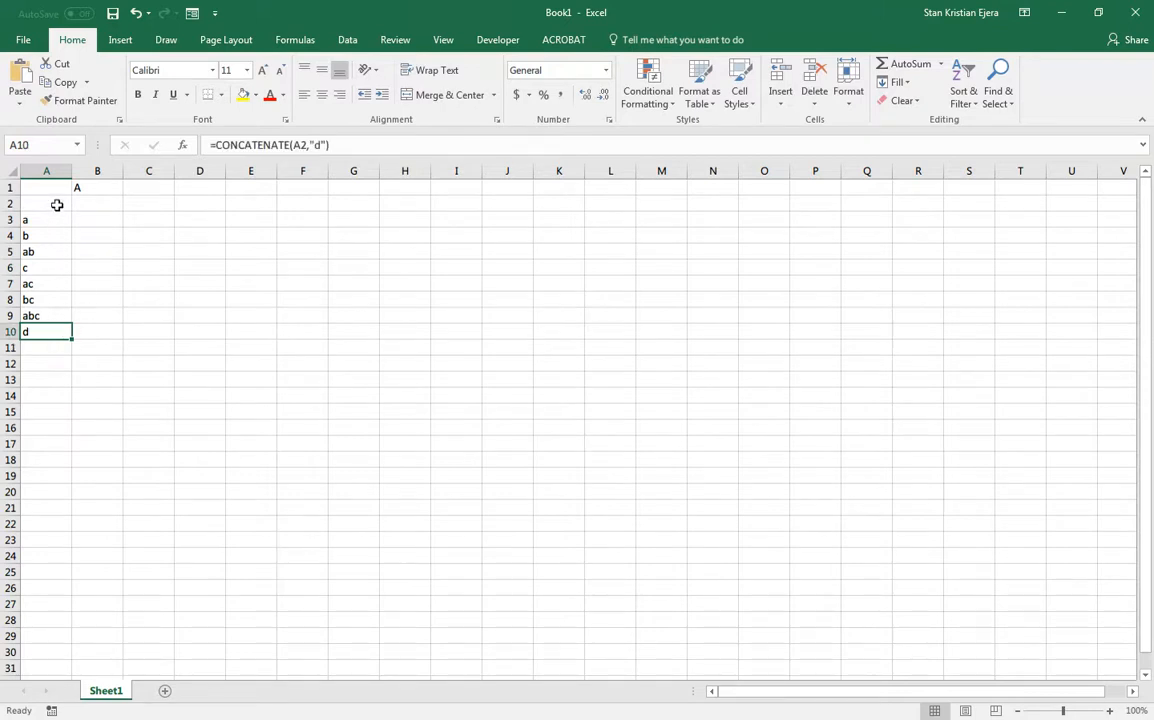
click(46, 203)
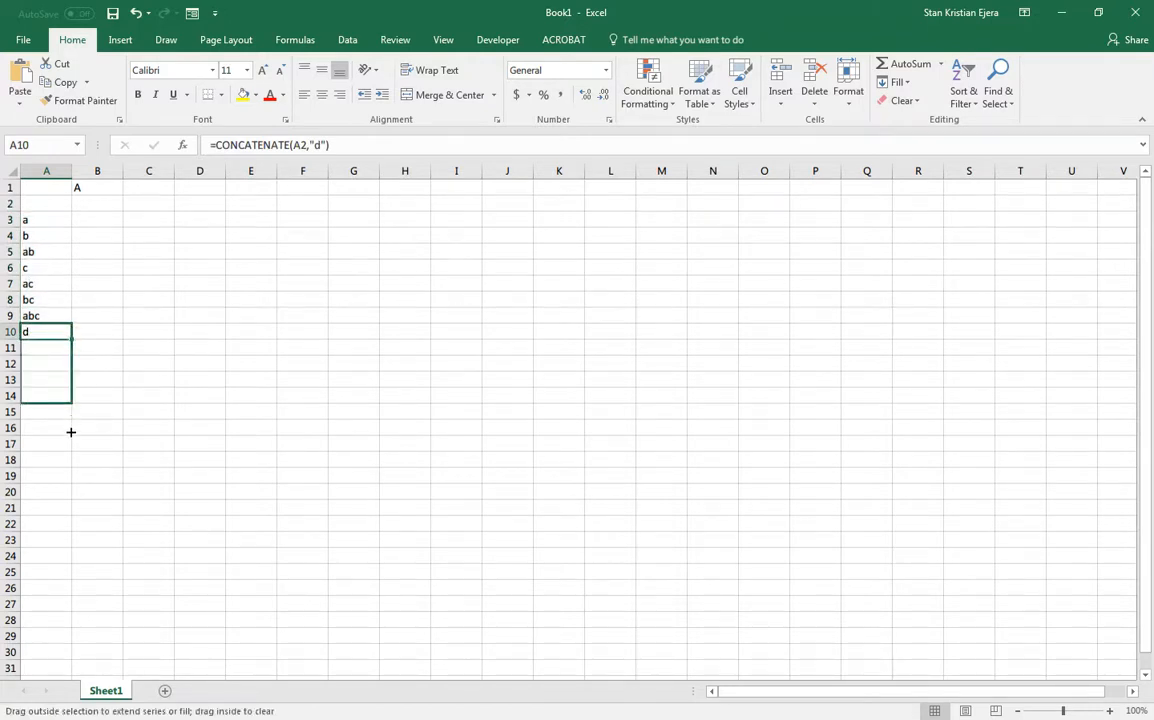
drag(70, 331, 70, 444)
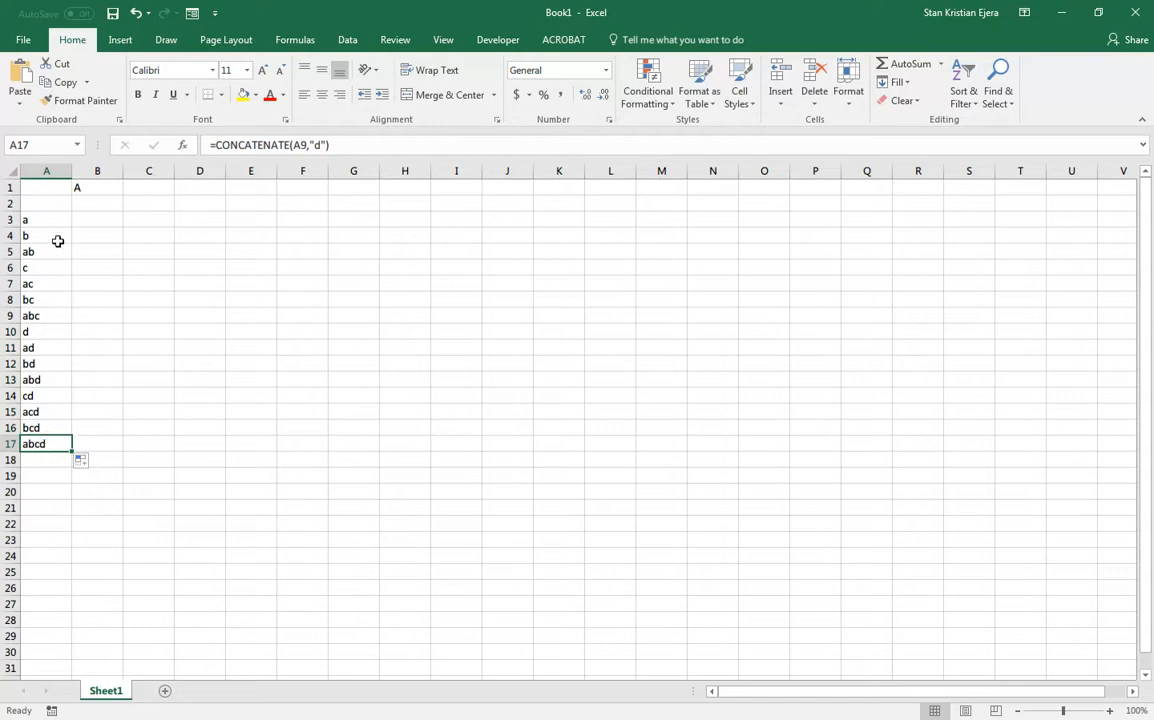
mouse_move(51, 464)
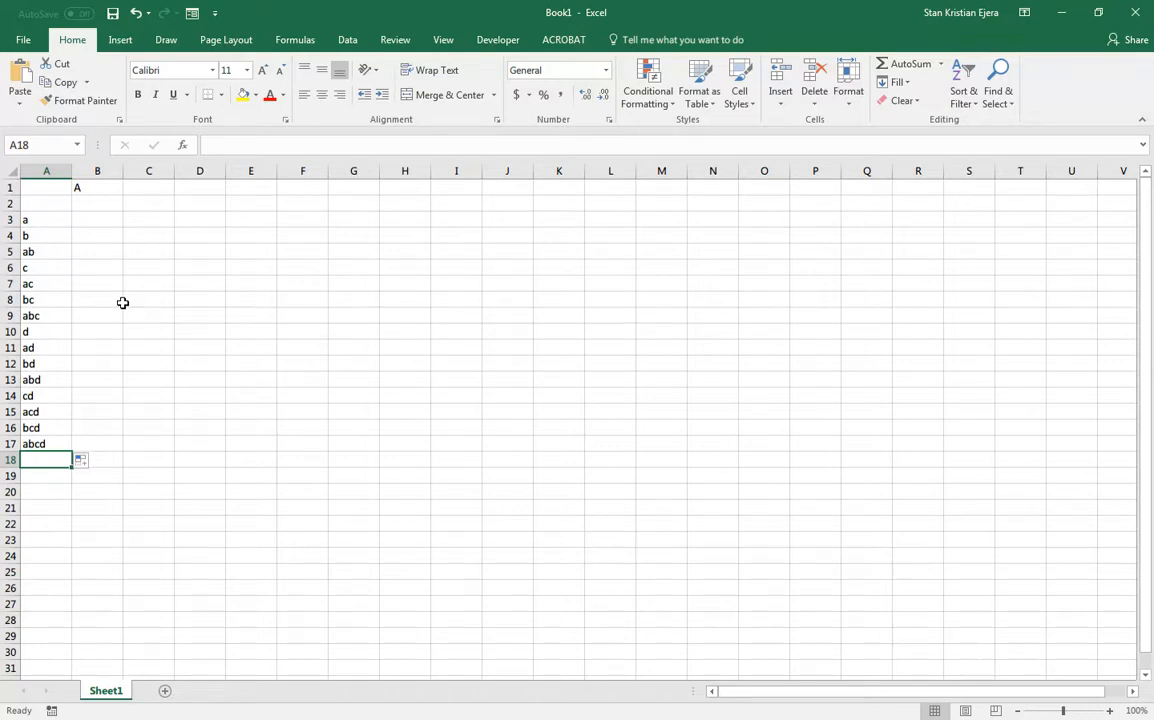
Enter =CONCATENATE(A2,"e") in A18 and fill down to A33, giving e through abcde
text(=concatenate)
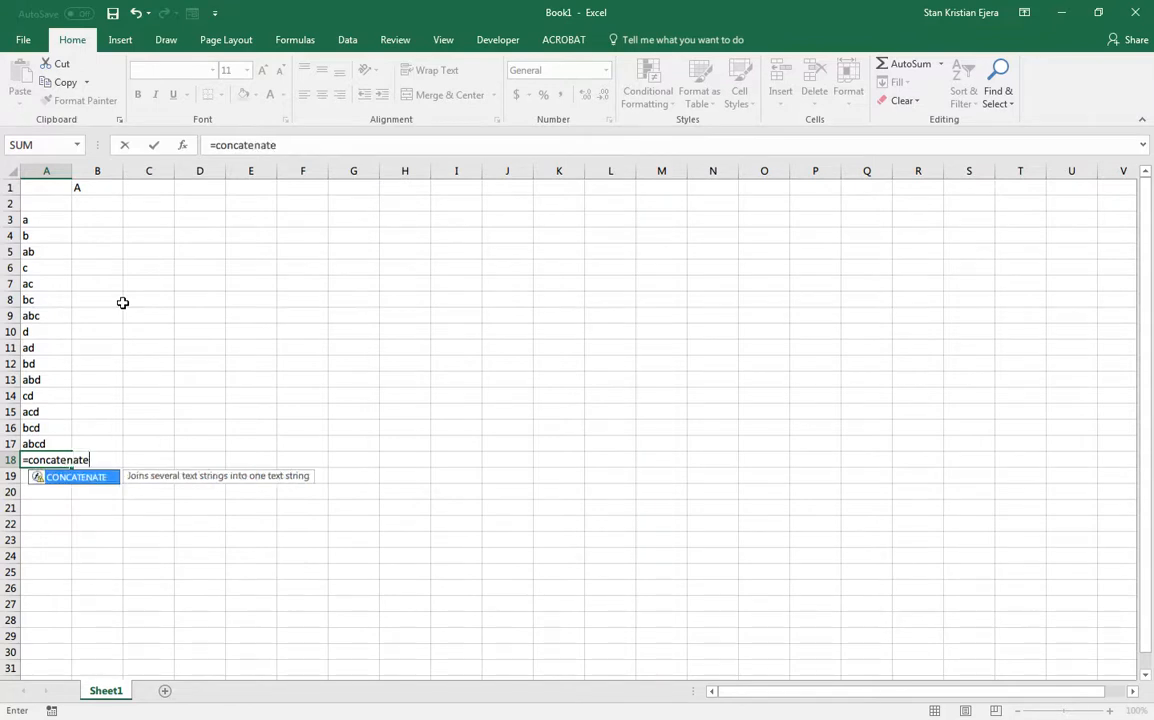
text((A2,")
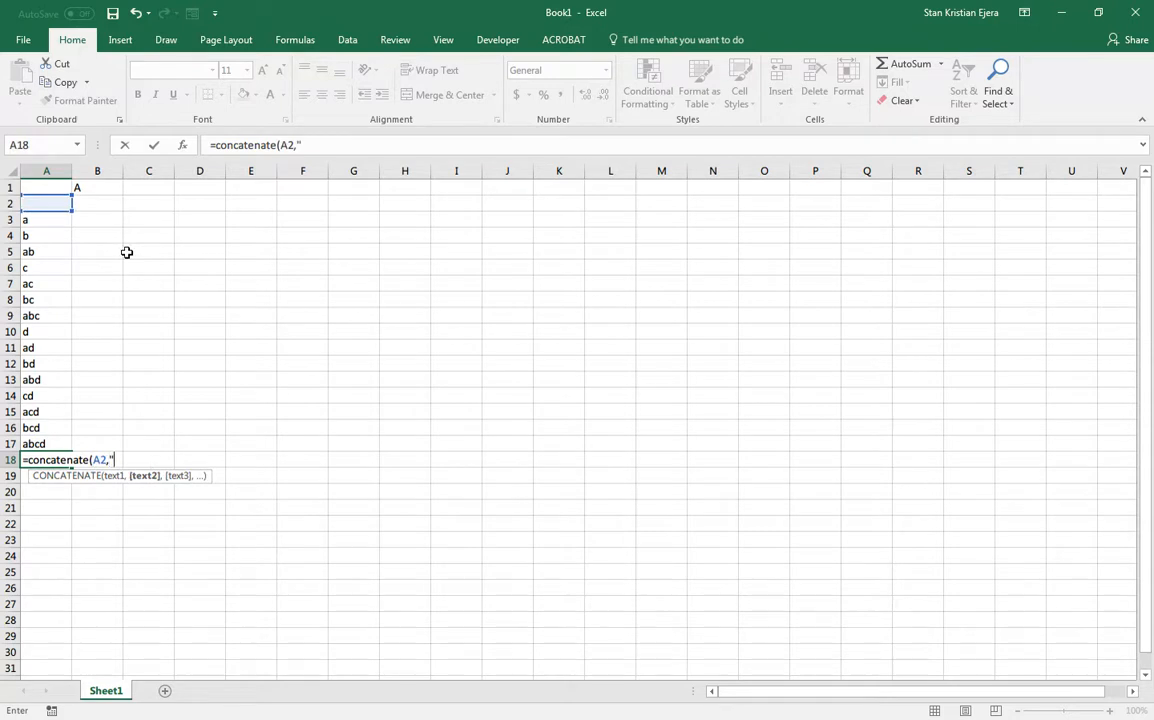
text(e")
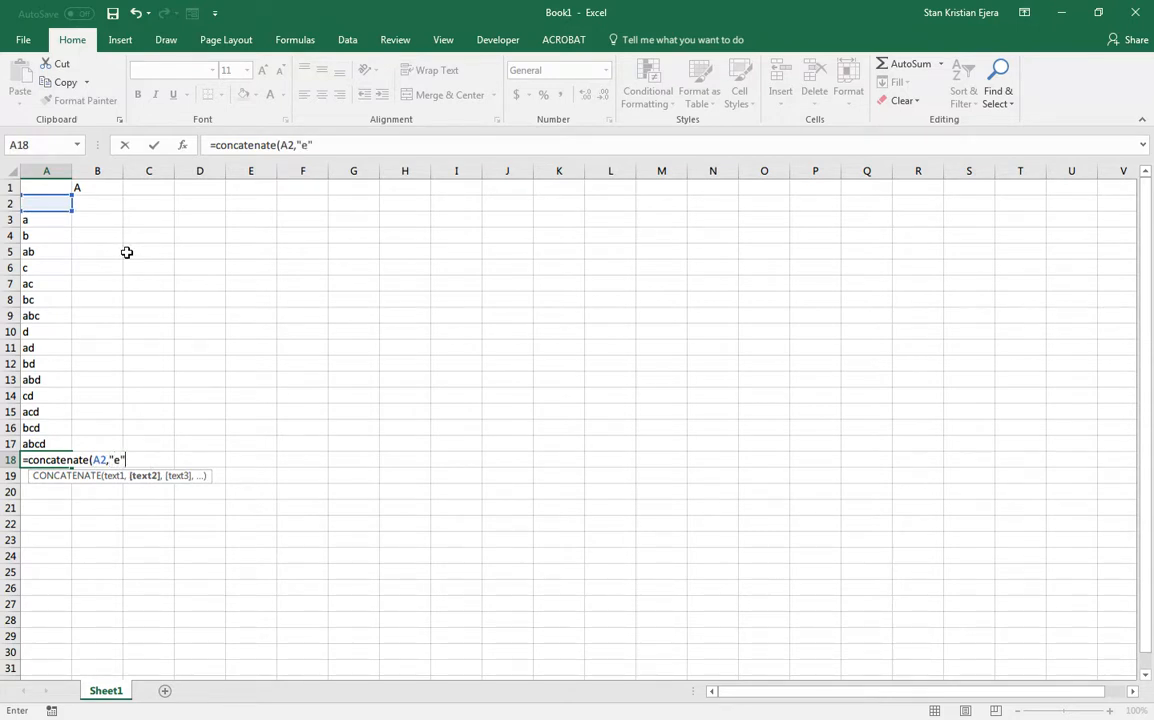
text())
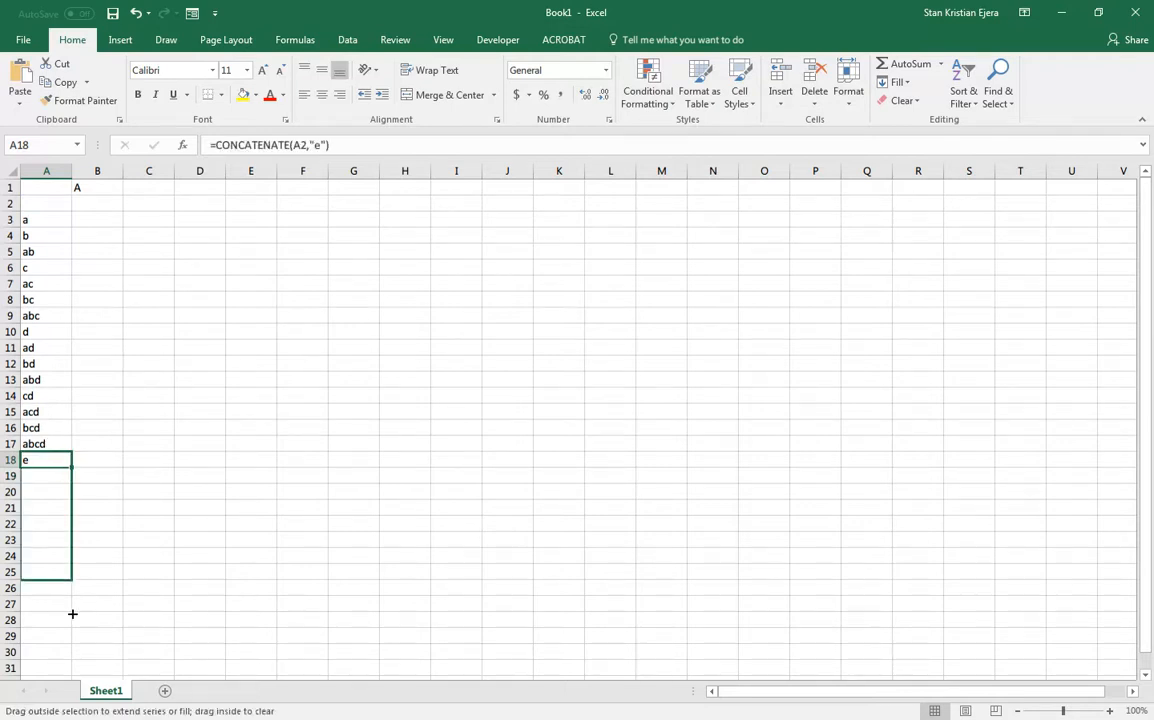
scroll(down, 3)
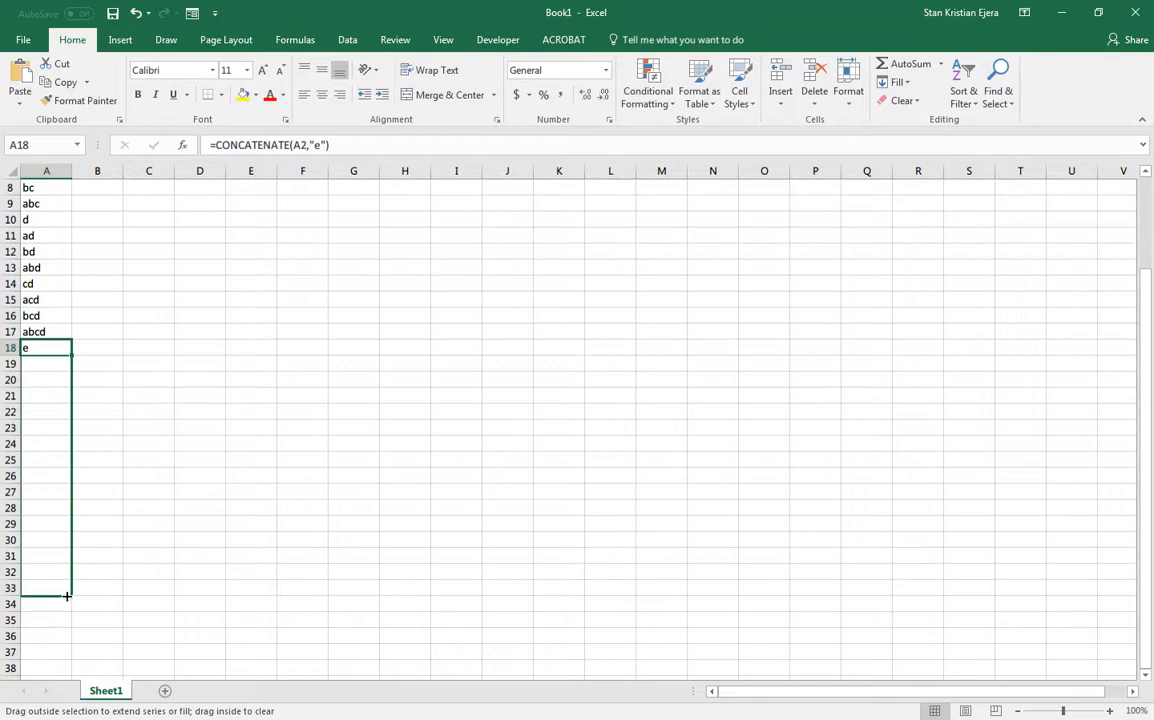
drag(68, 347, 68, 595)
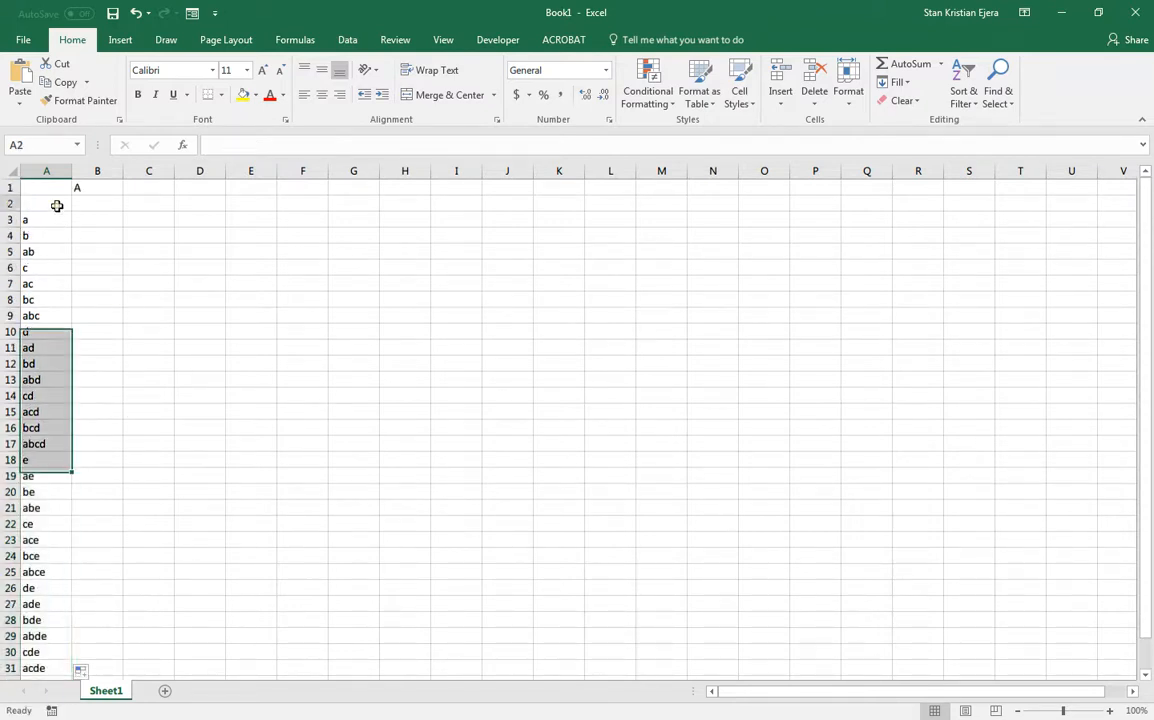
Select and copy the full 32-entry treatment list from A2 to A33
scroll(down, 3)
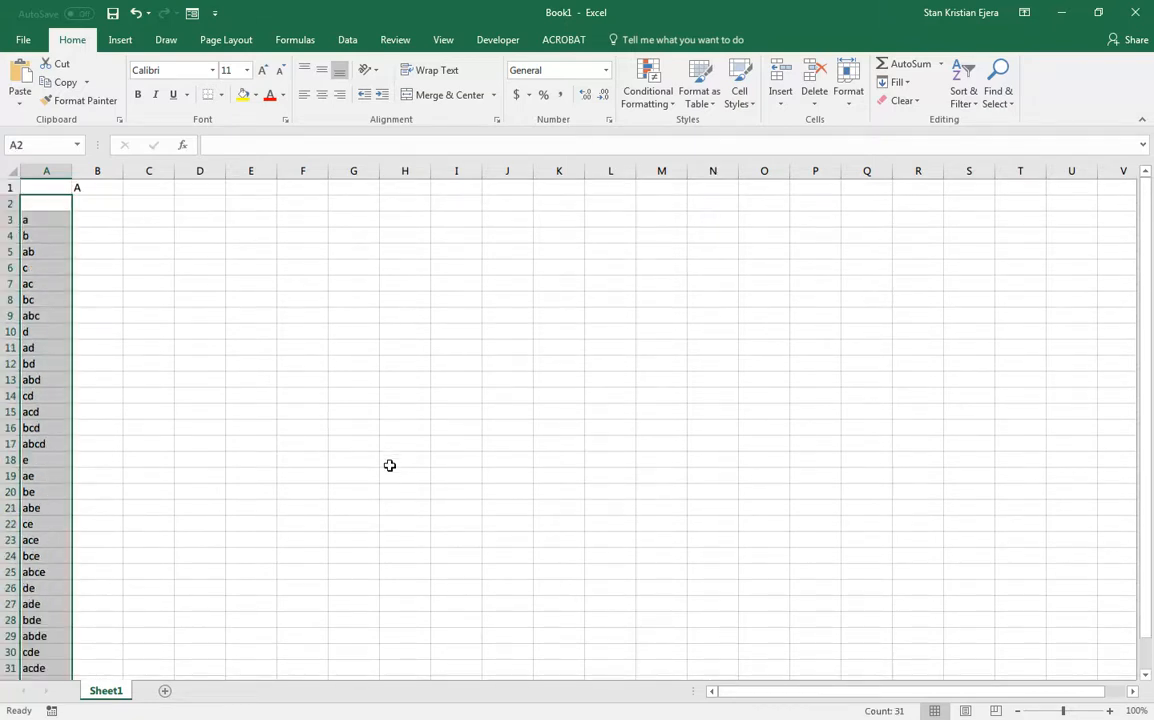
click(199, 283)
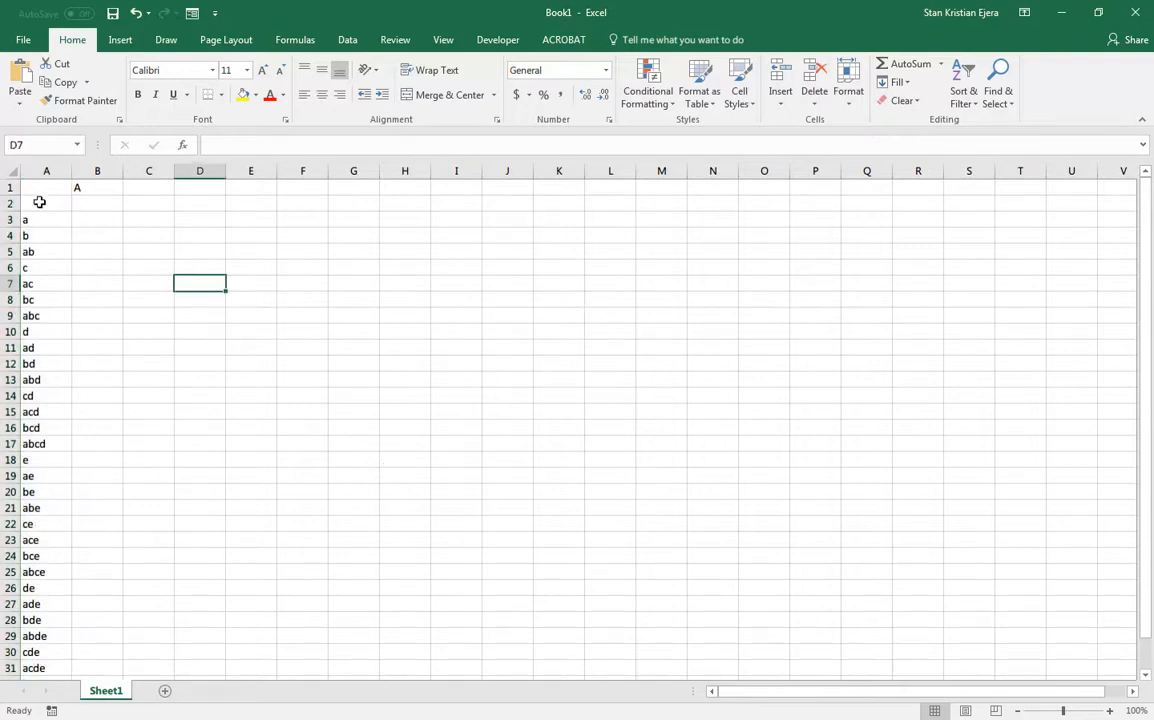
click(46, 203)
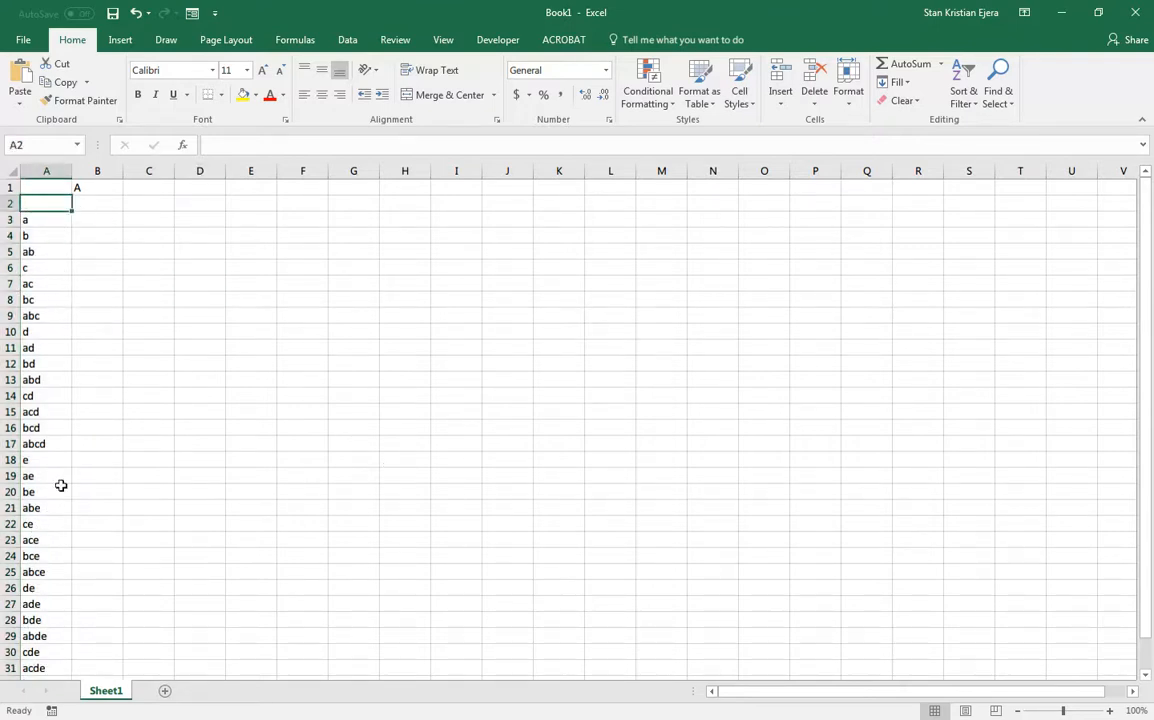
scroll(down, 3)
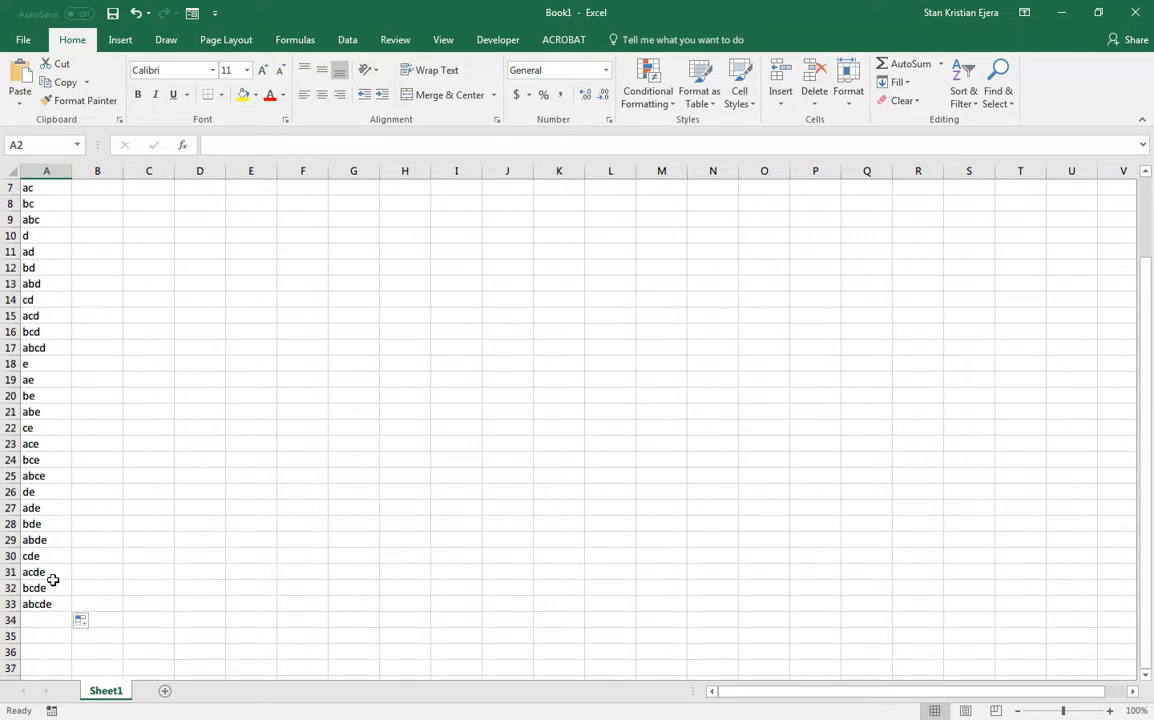
click(46, 603)
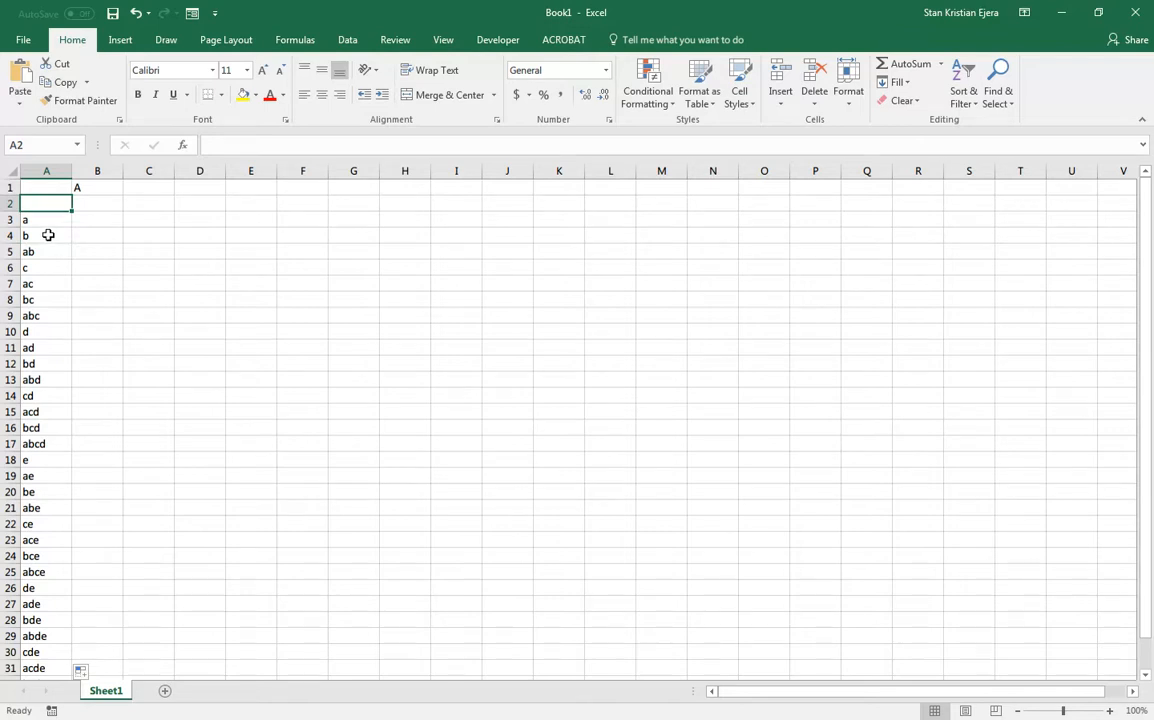
scroll(down, 3)
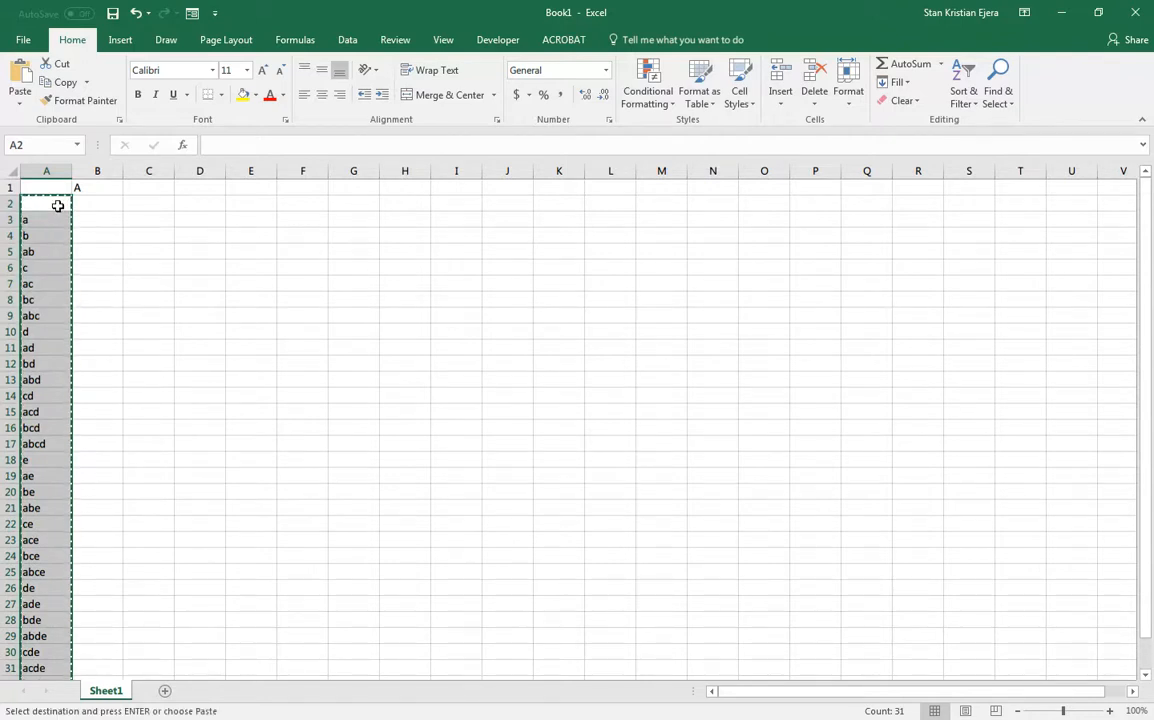
Paste column A over itself as values, then check cells such as A13
right_click(46, 203)
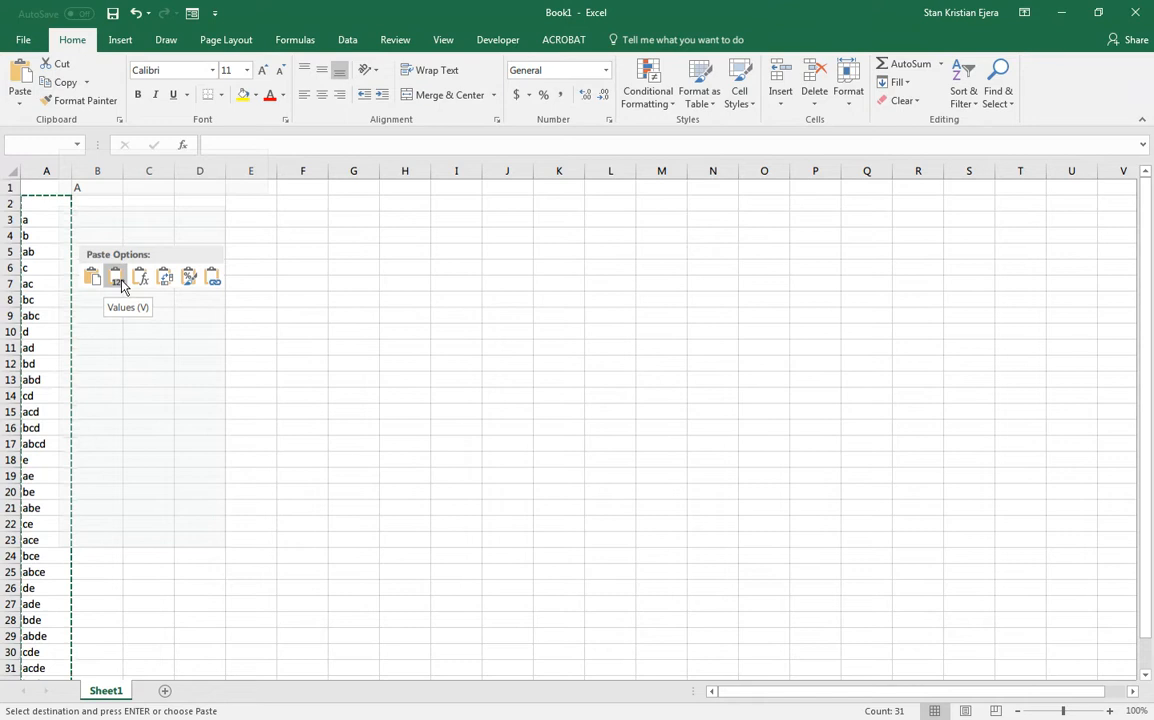
click(114, 276)
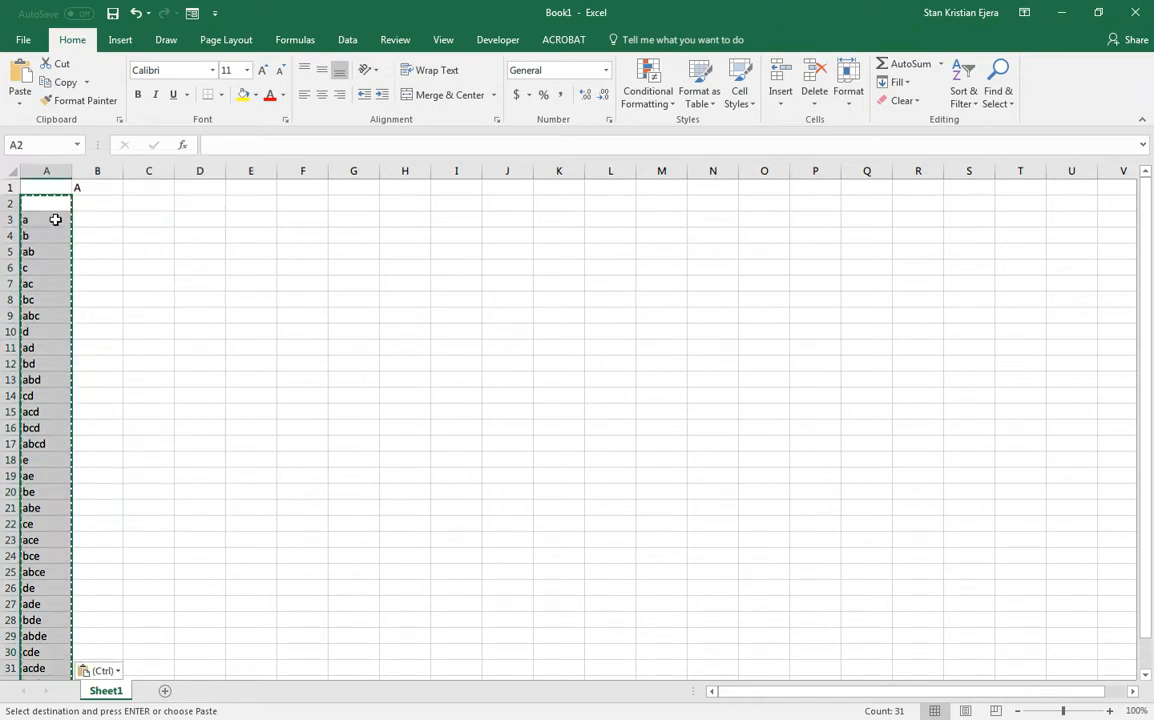
click(46, 299)
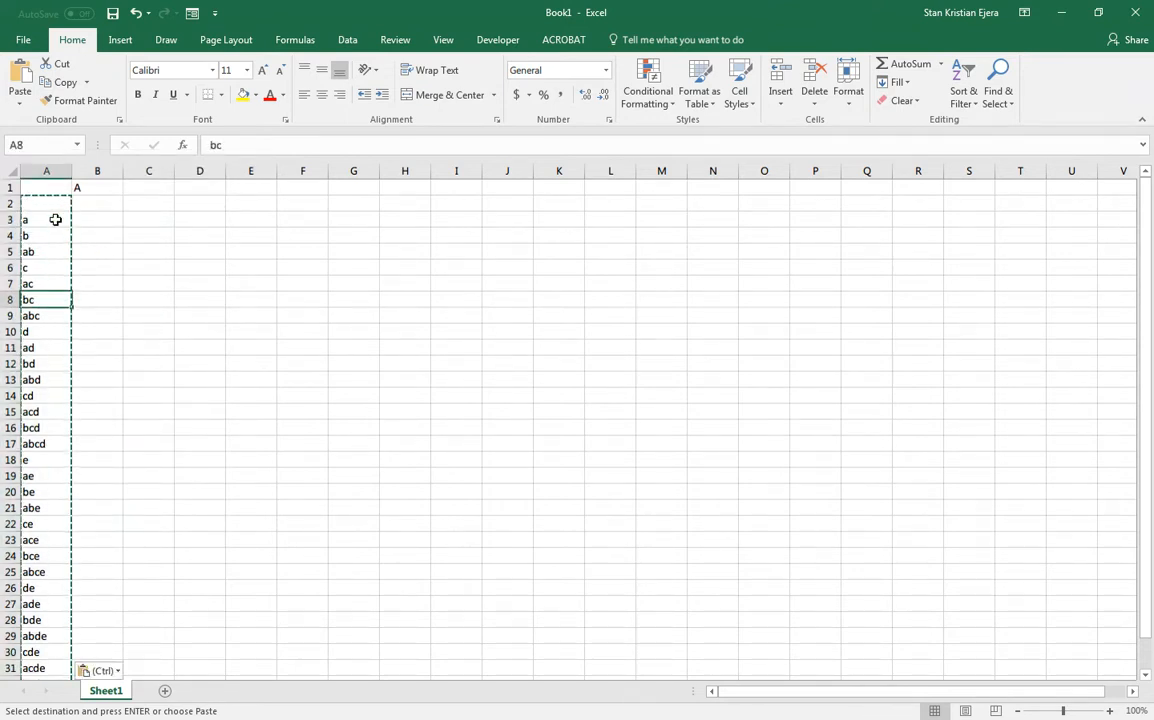
click(46, 427)
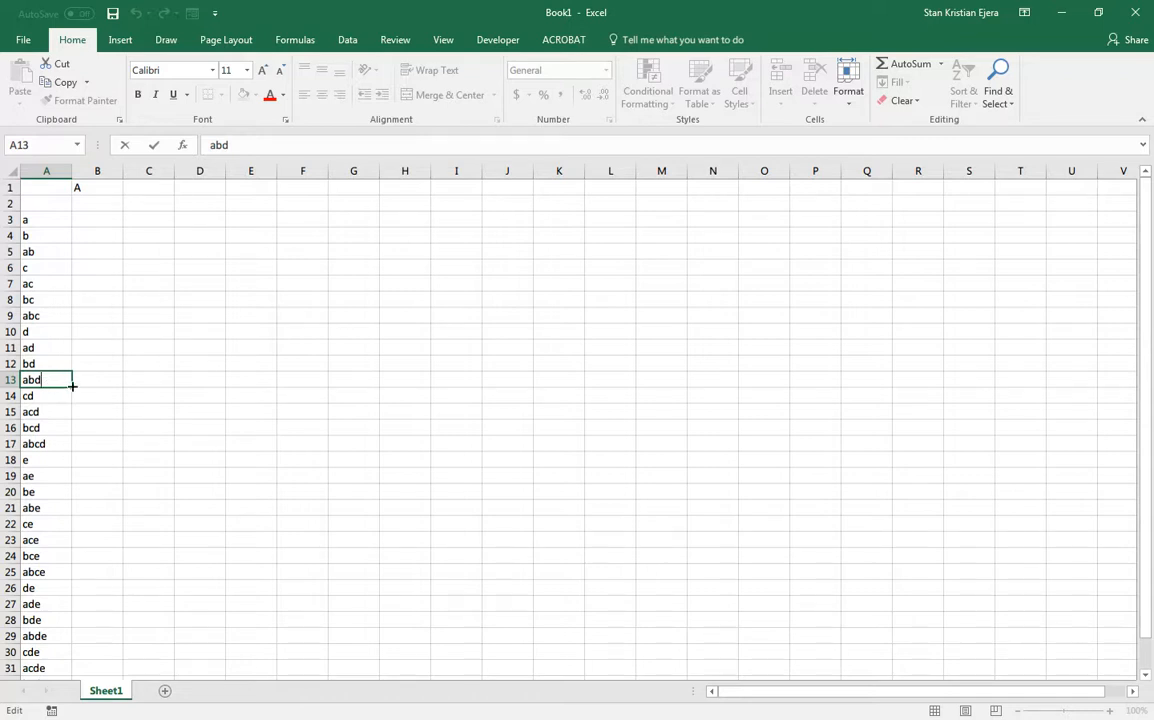
click(97, 379)
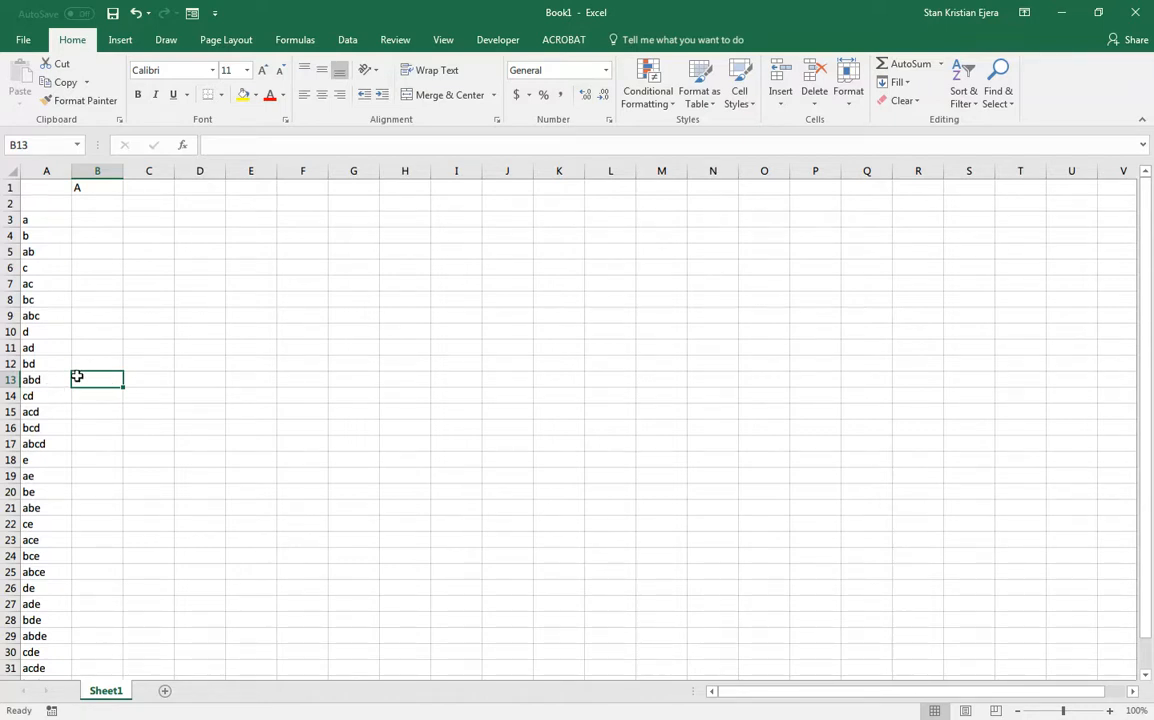
click(46, 379)
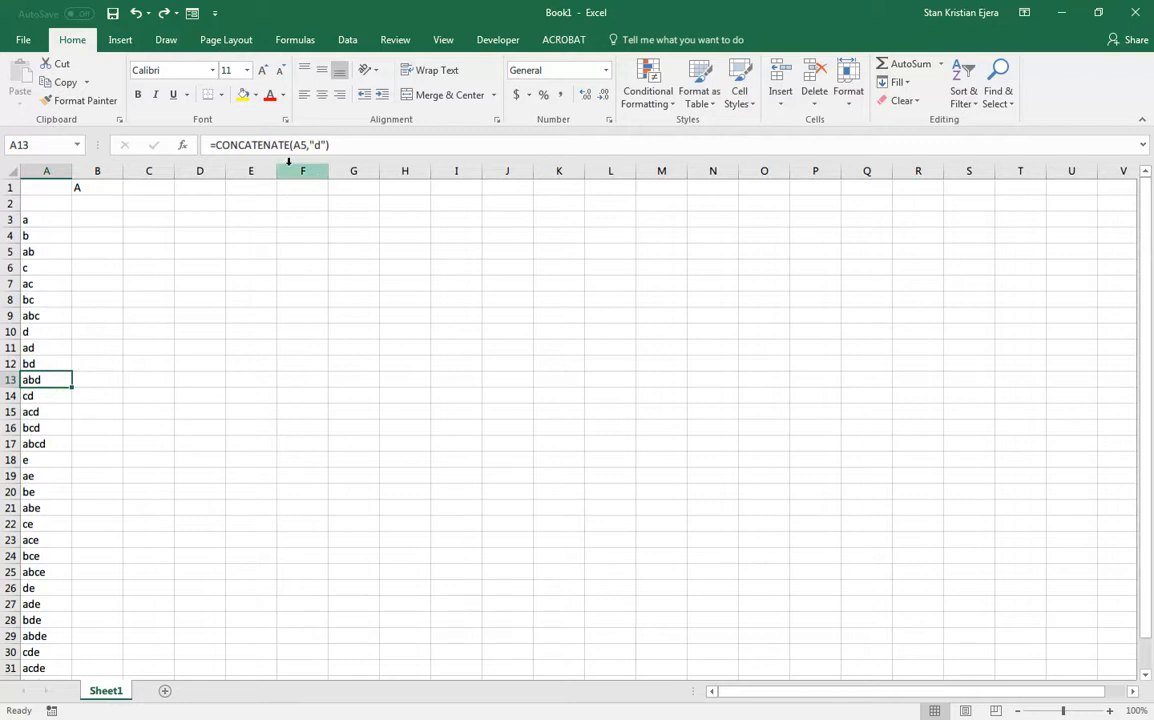
mouse_move(270, 145)
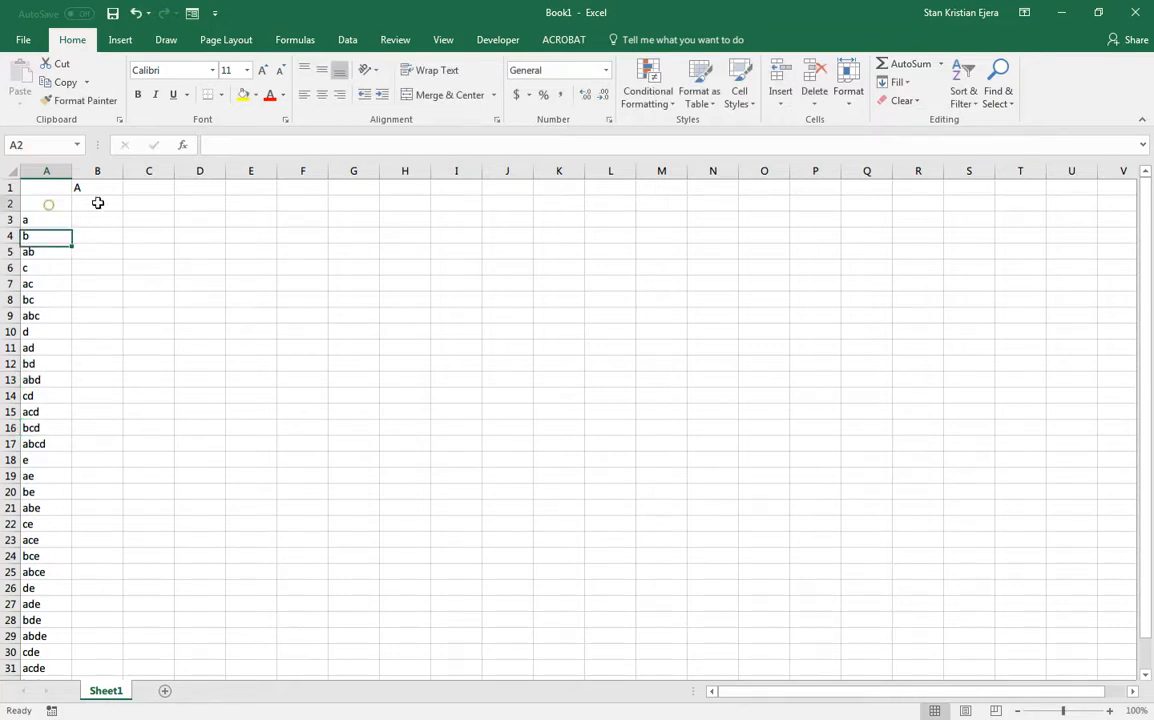
Replace A2's numeric entry with the text label '(1) using a leading apostrophe
text((1)
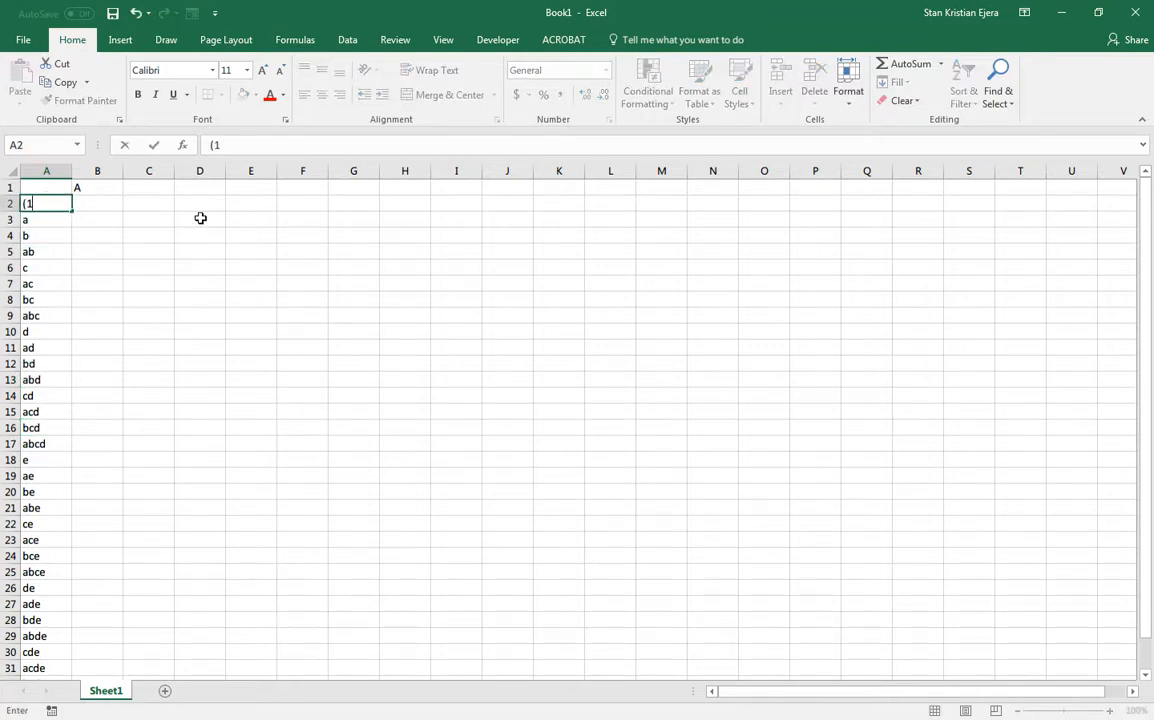
text())
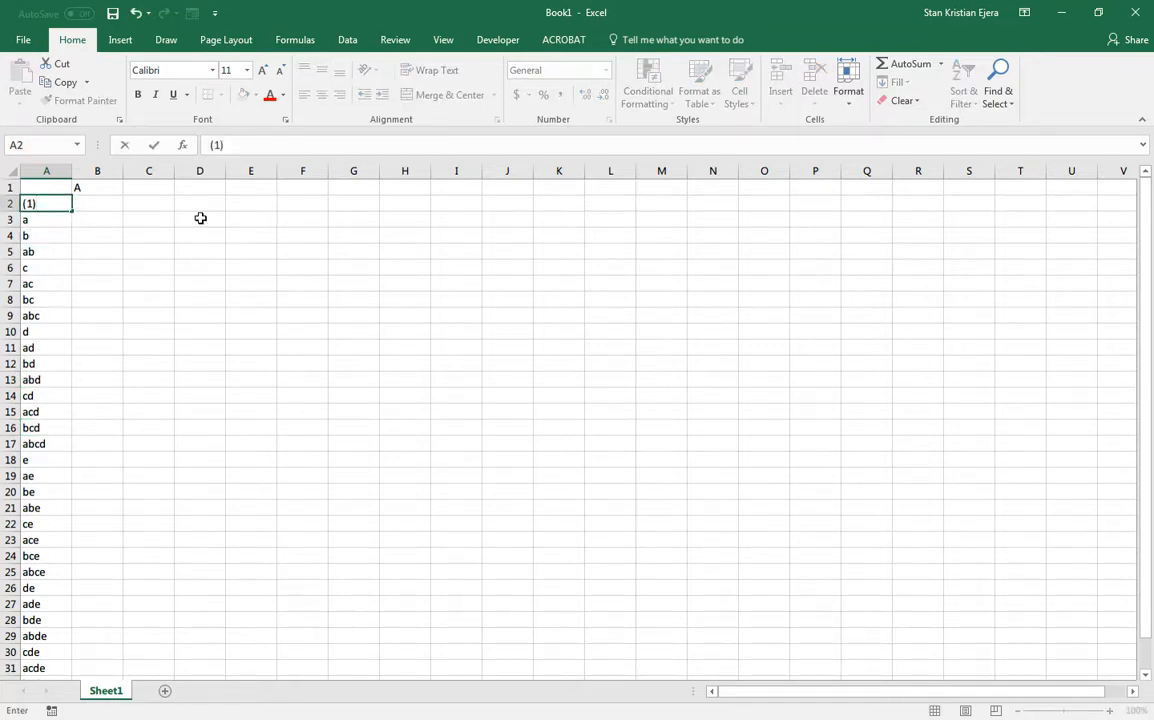
key(Delete)
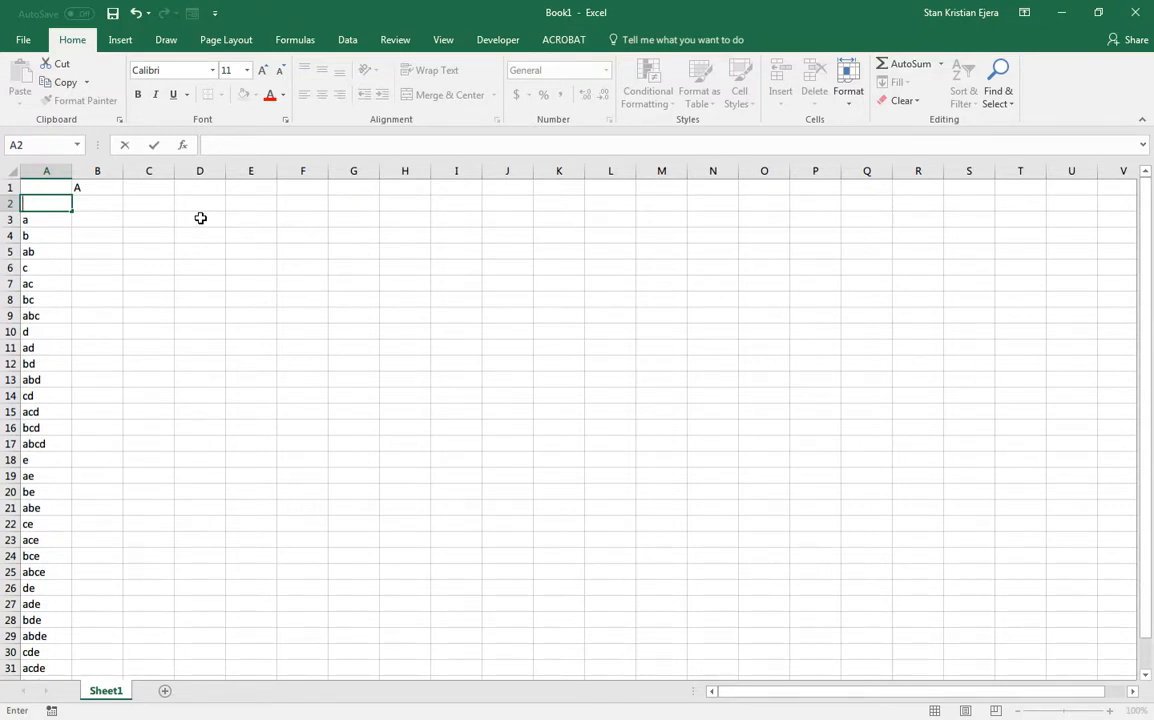
text(')
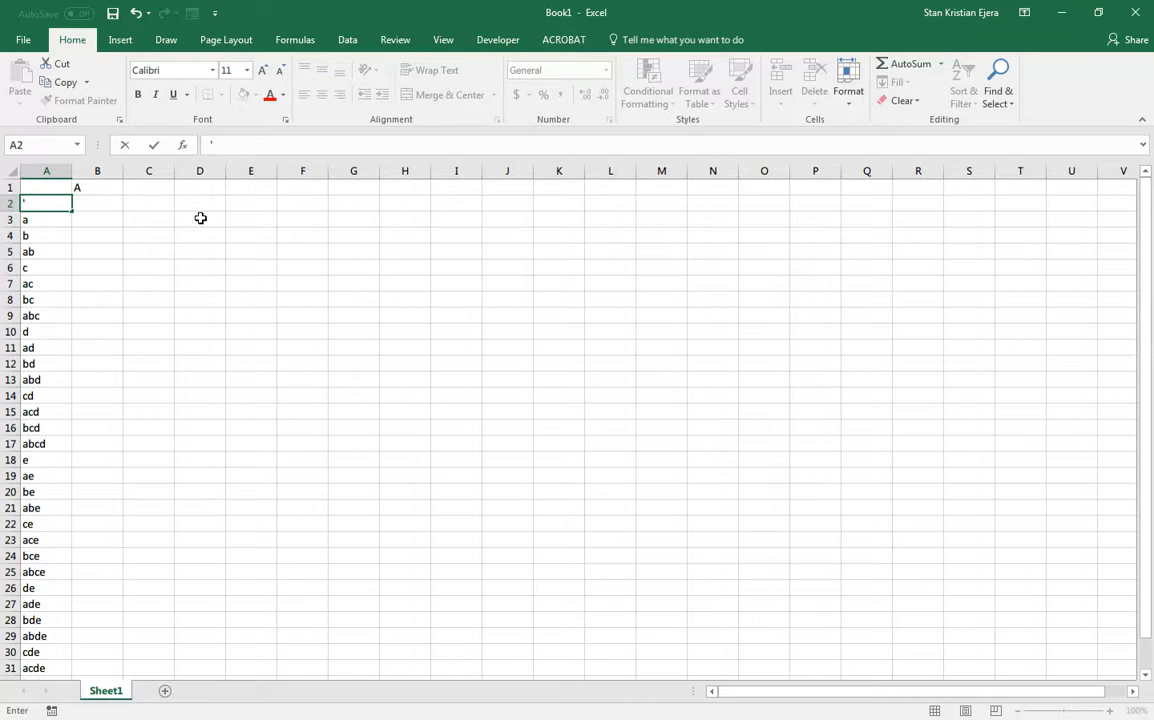
text((1))
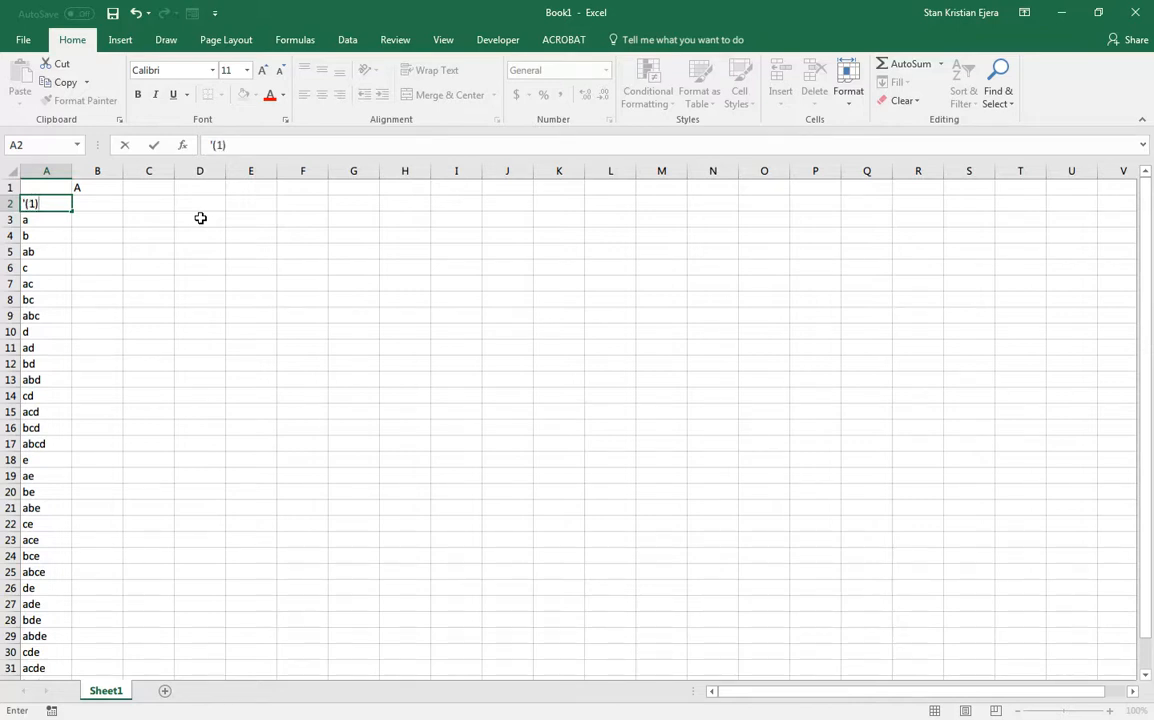
double_click(46, 203)
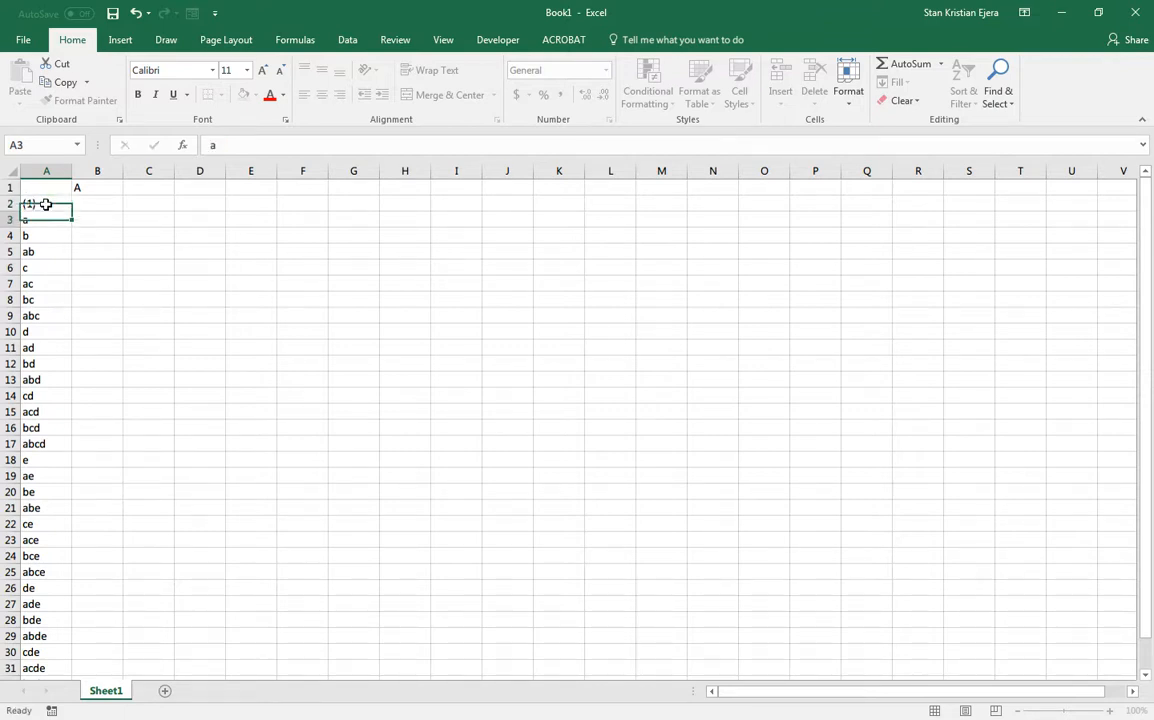
click(46, 203)
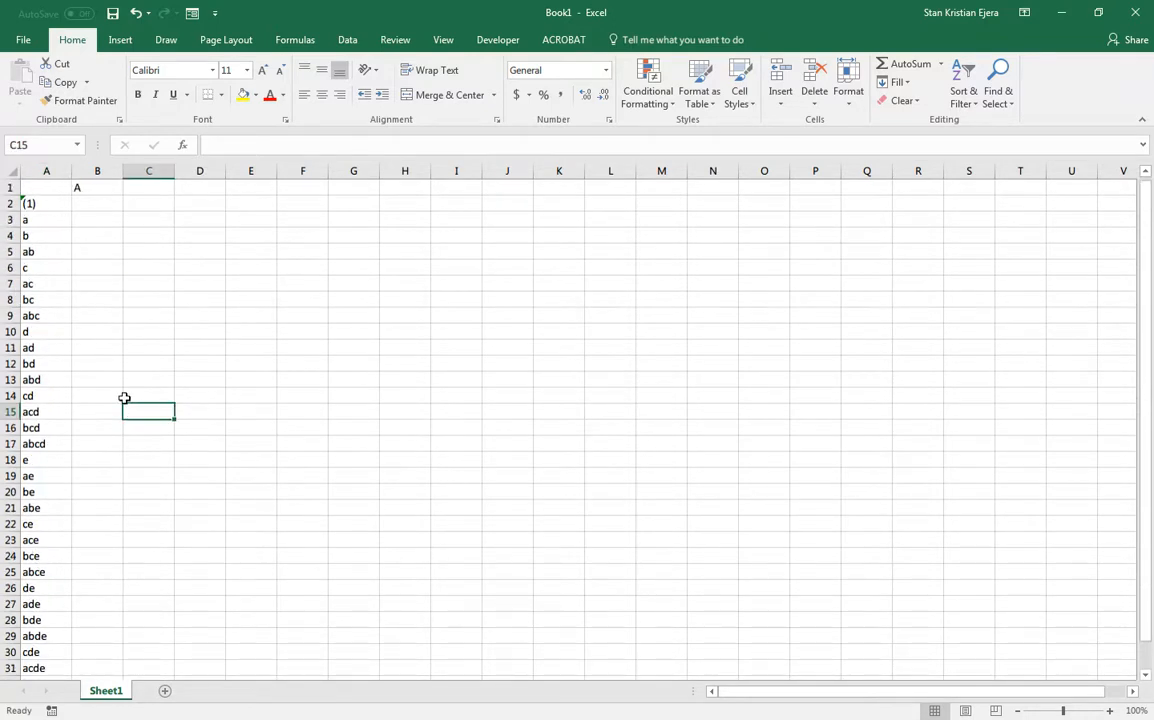
Add header B, enter 0 for factor A, and fill column B down to row 33
click(149, 203)
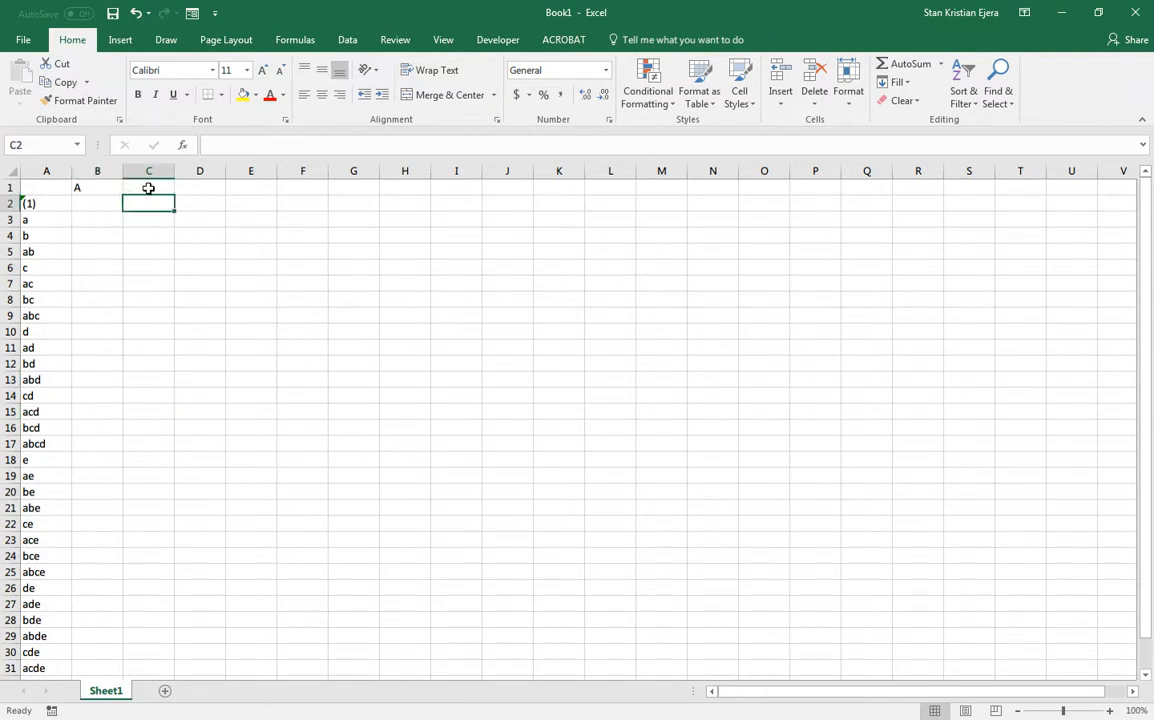
text(B)
click(199, 188)
text(C)
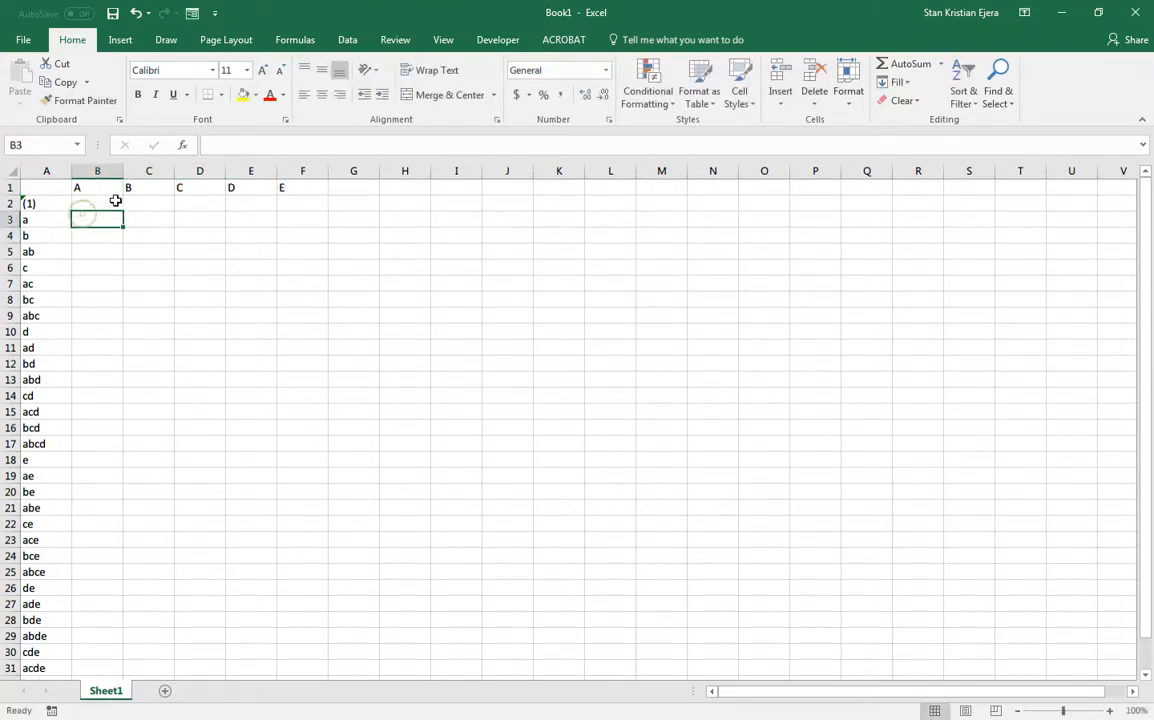
text(0)
text(1)
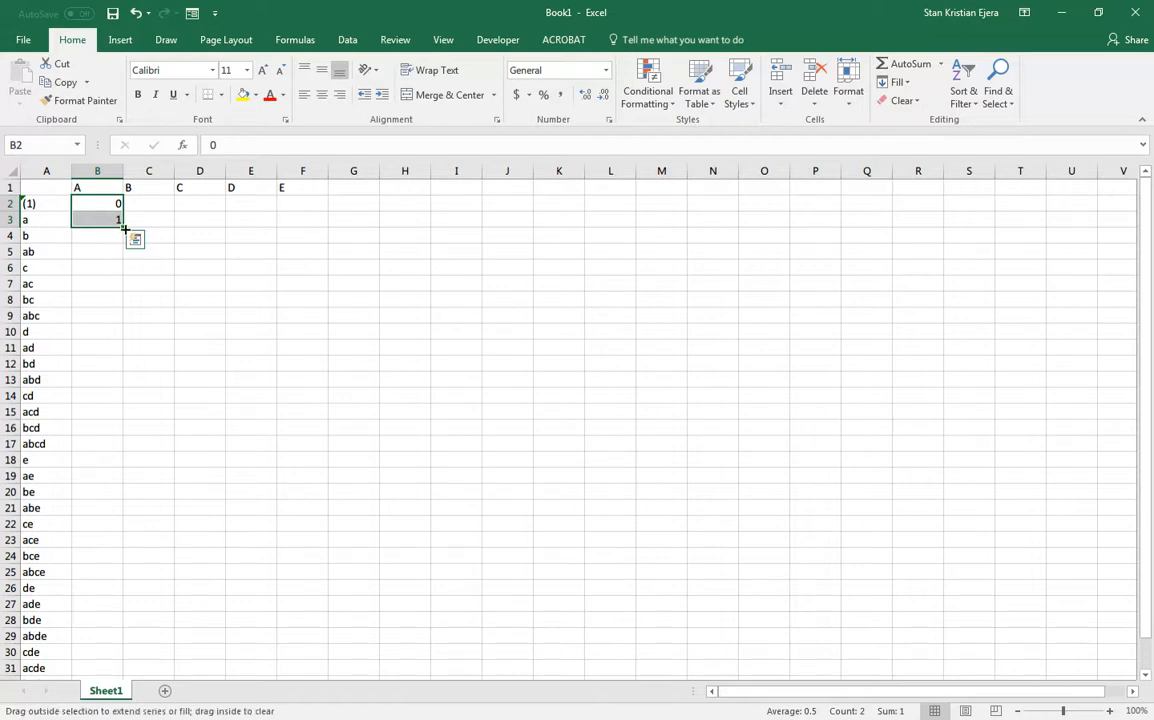
drag(123, 233, 97, 379)
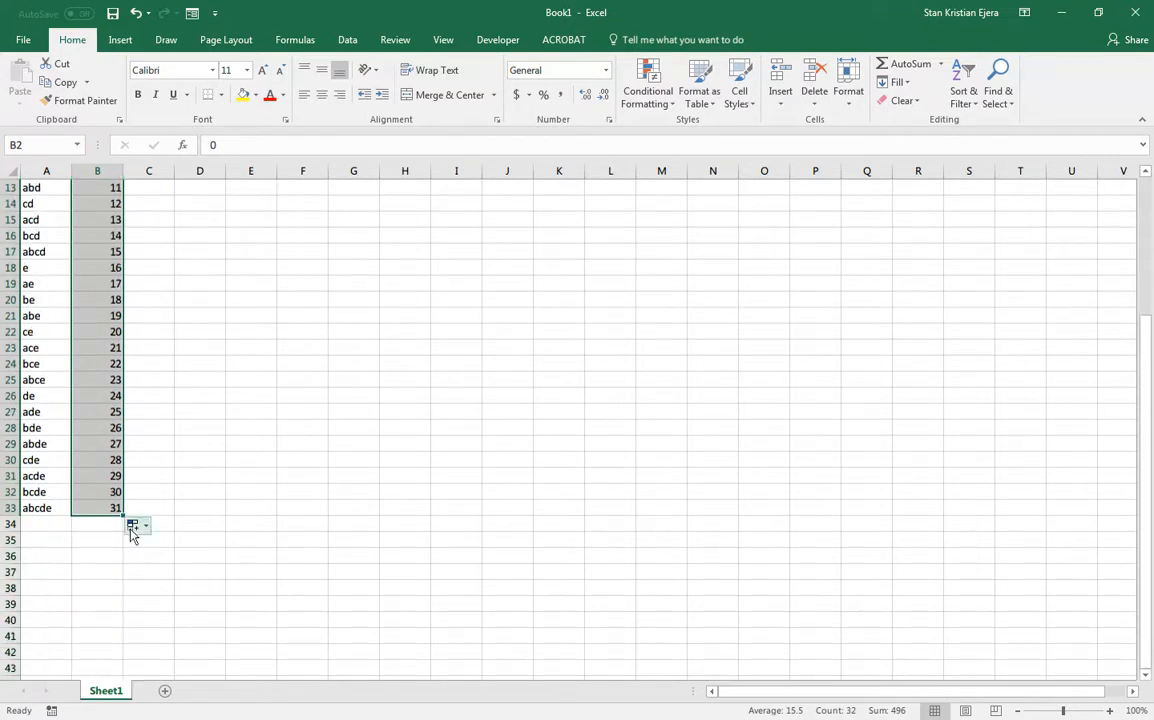
click(144, 524)
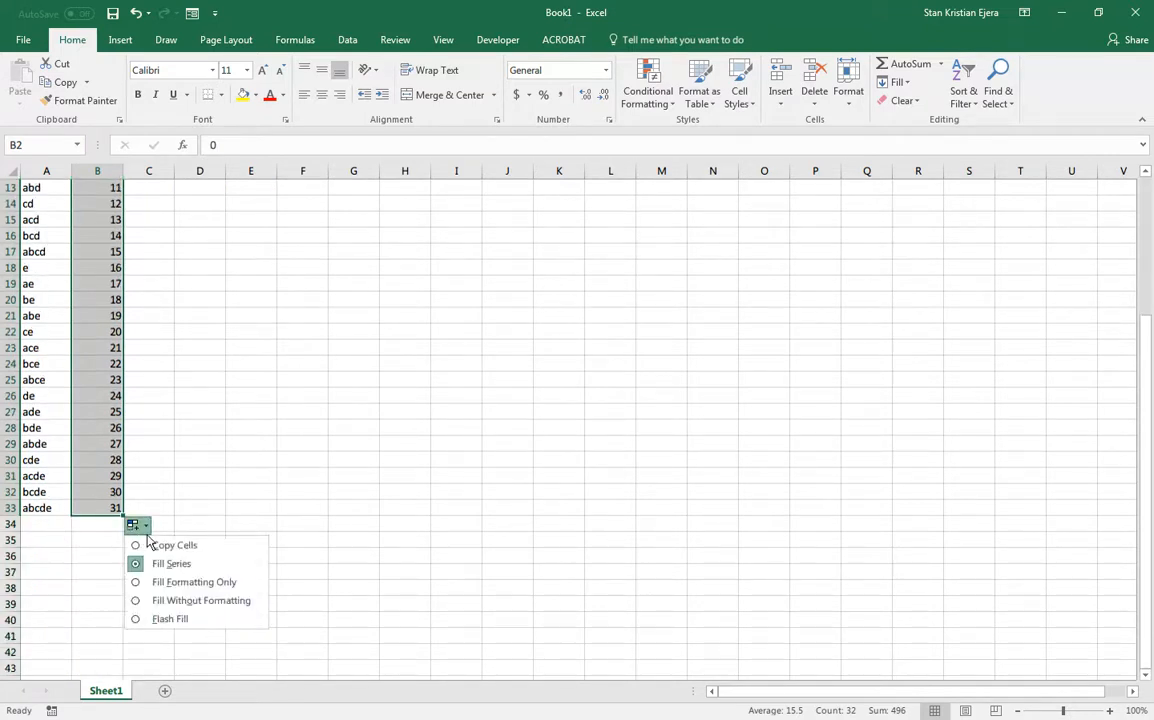
mouse_move(161, 545)
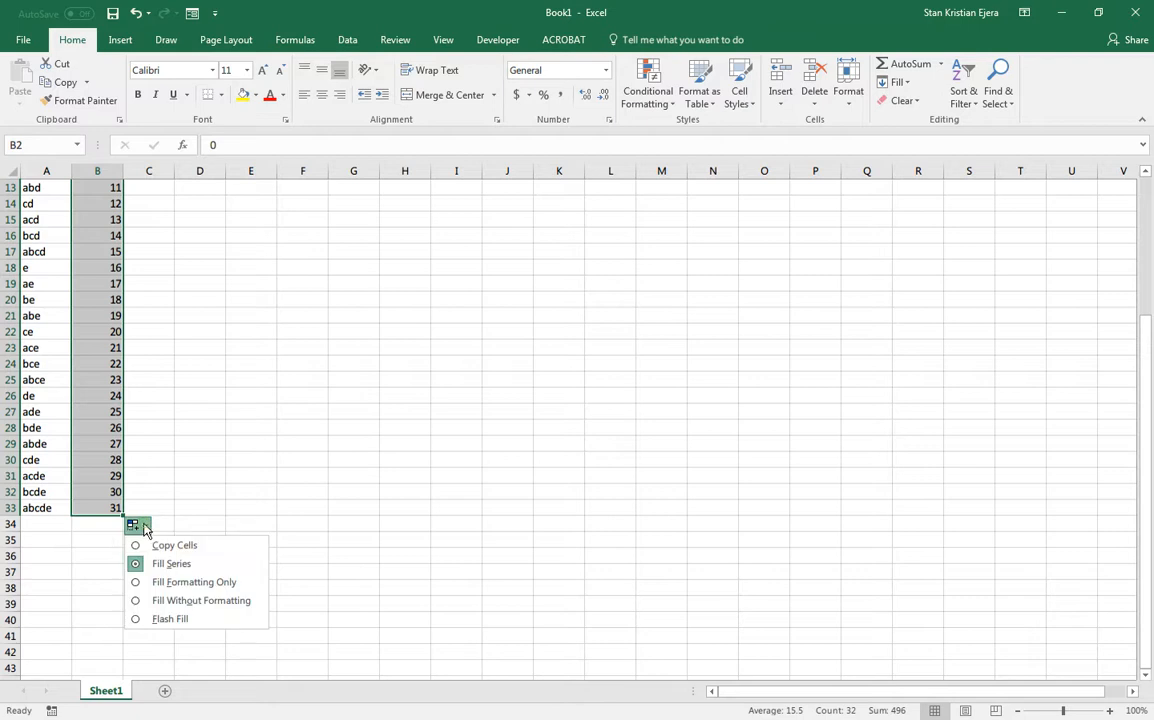
mouse_move(175, 545)
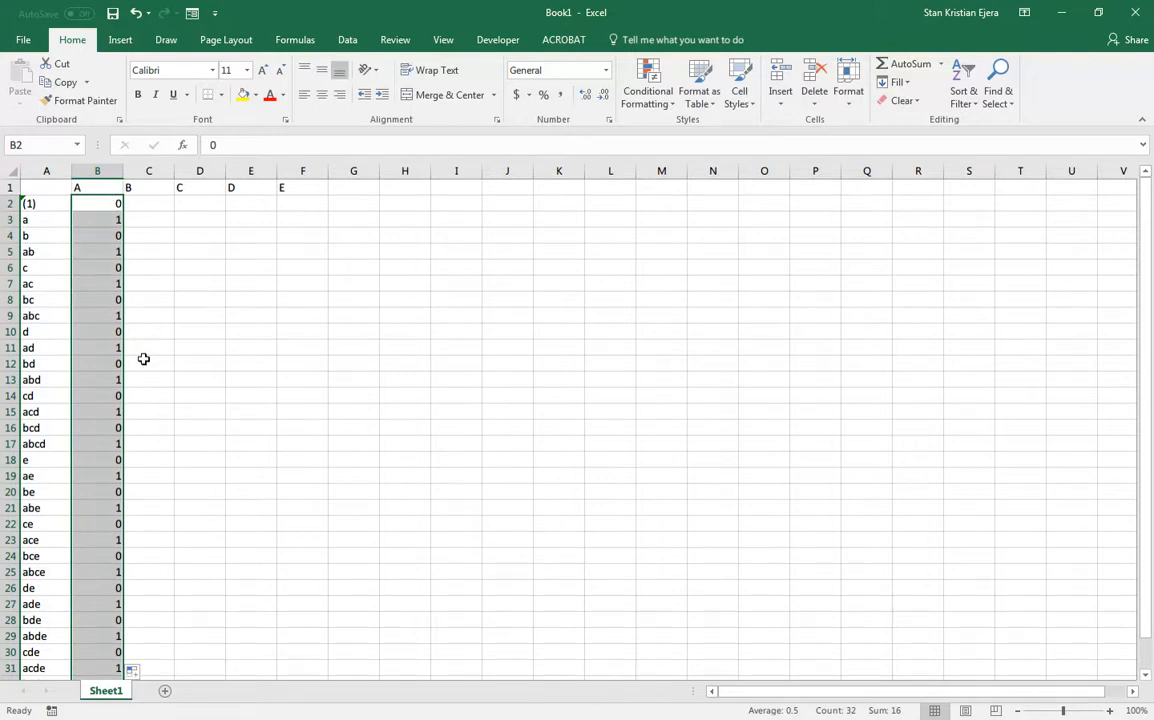
Fill column C with repeating 0,0,1,1 and column D with four-row 0/1 blocks
click(148, 267)
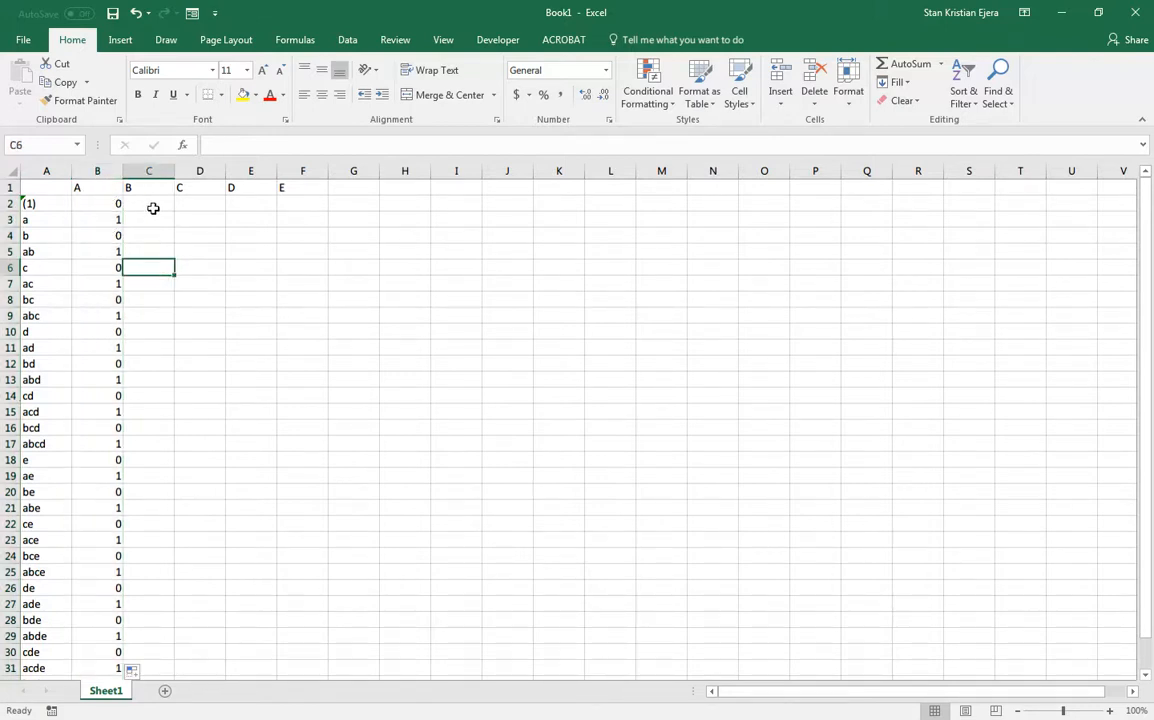
click(148, 203)
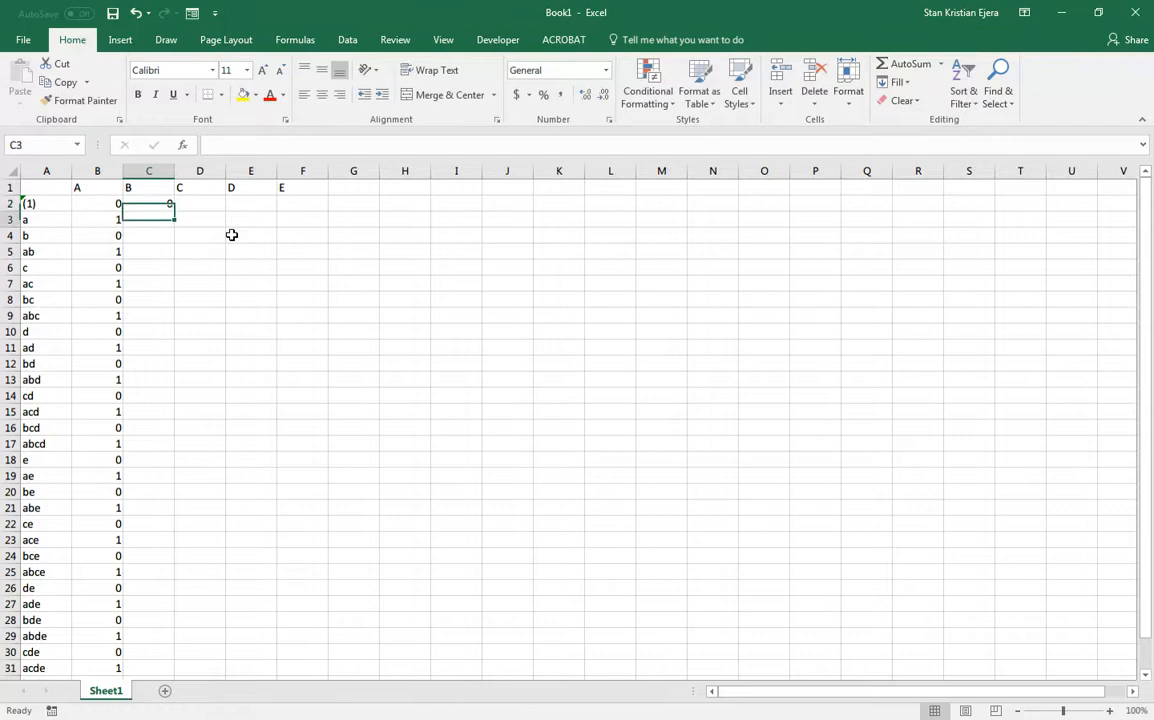
click(149, 219)
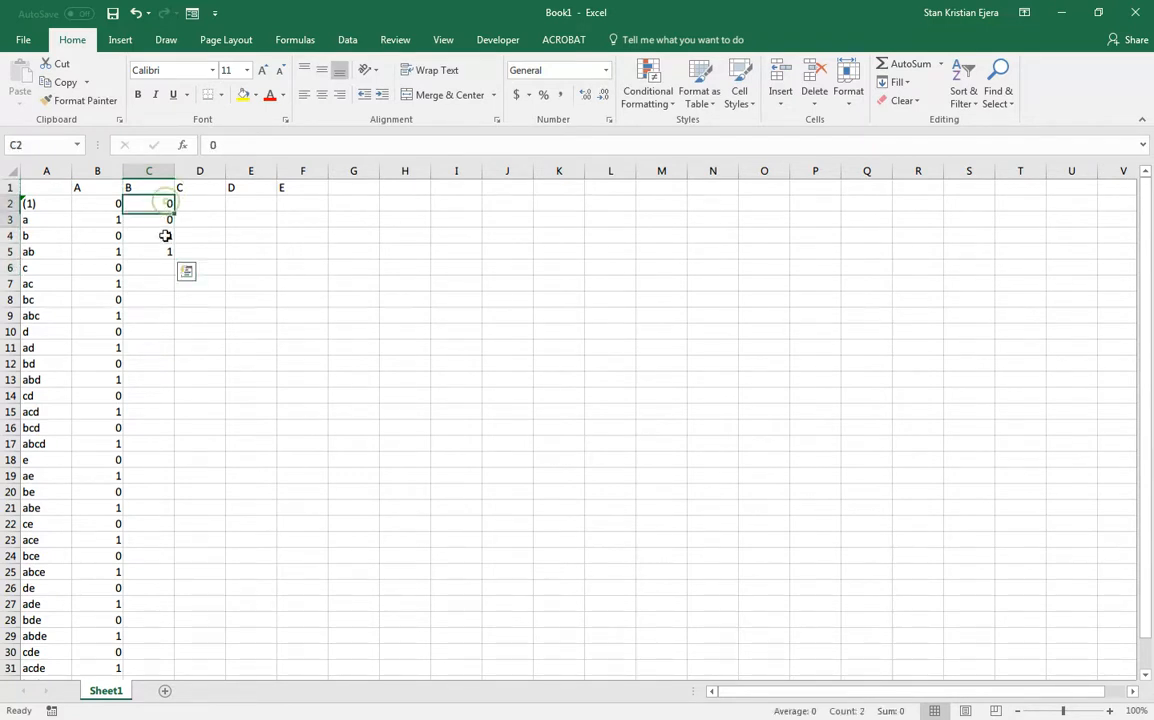
drag(149, 203, 149, 251)
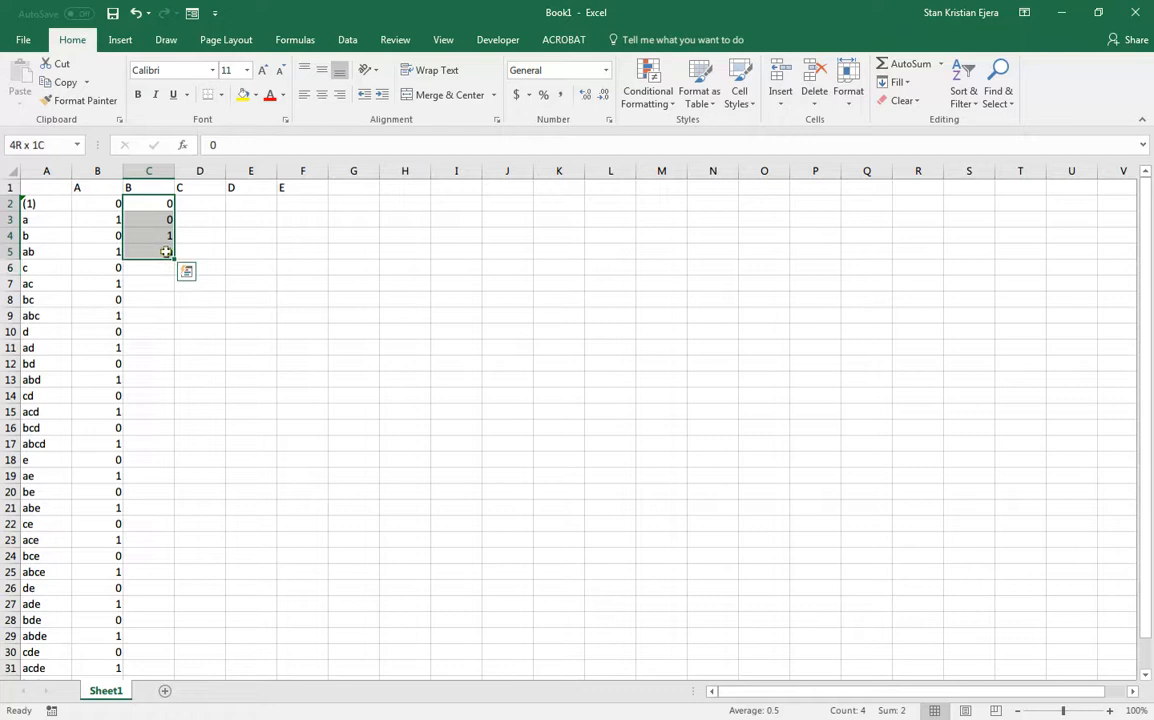
drag(165, 251, 148, 608)
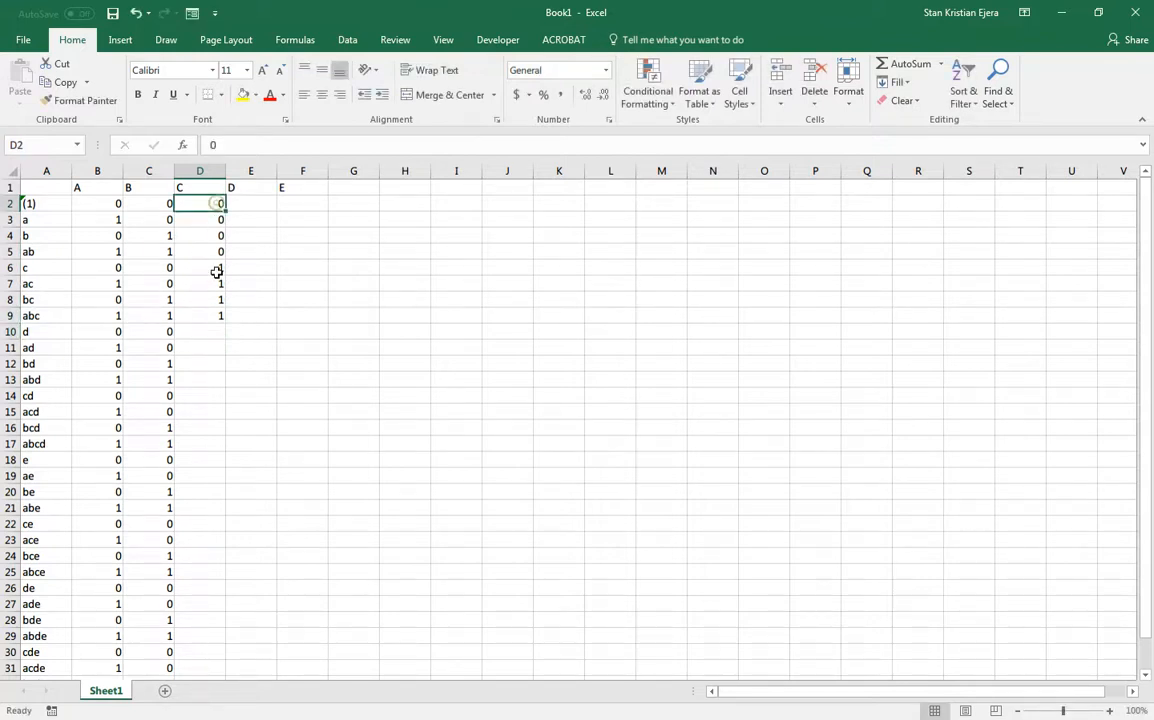
drag(199, 203, 199, 315)
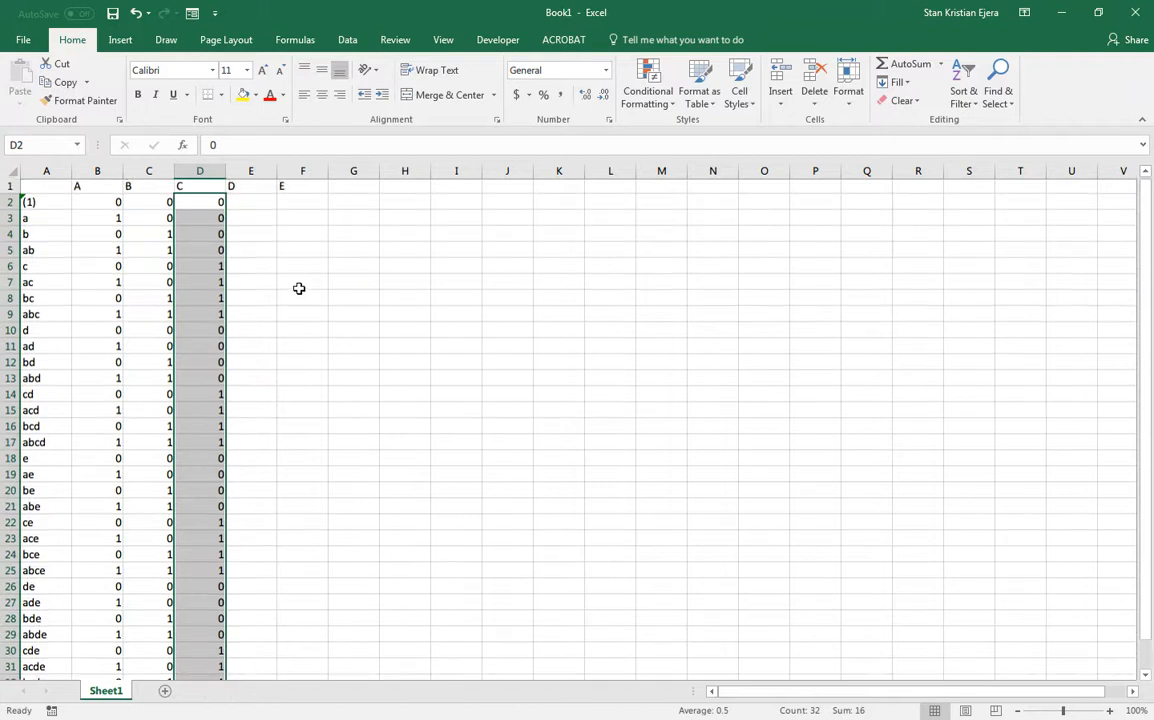
click(250, 203)
text(0)
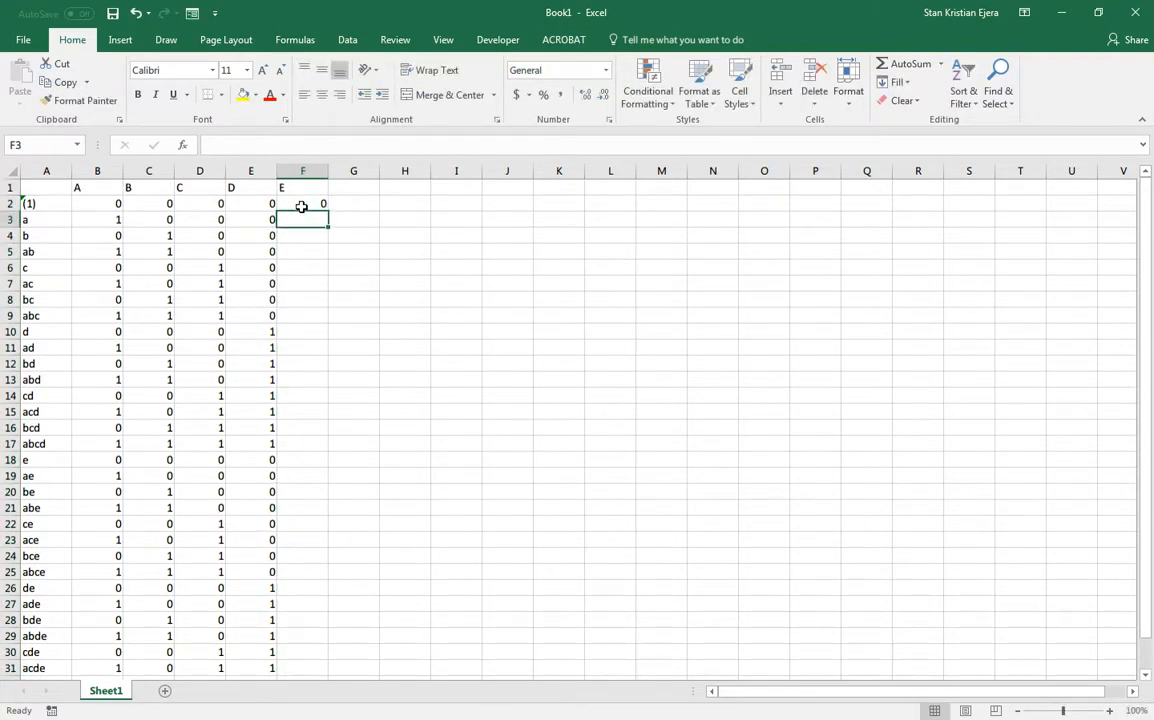
Fill column F with 0s in rows 2–17 and 1s in rows 18–33
click(303, 203)
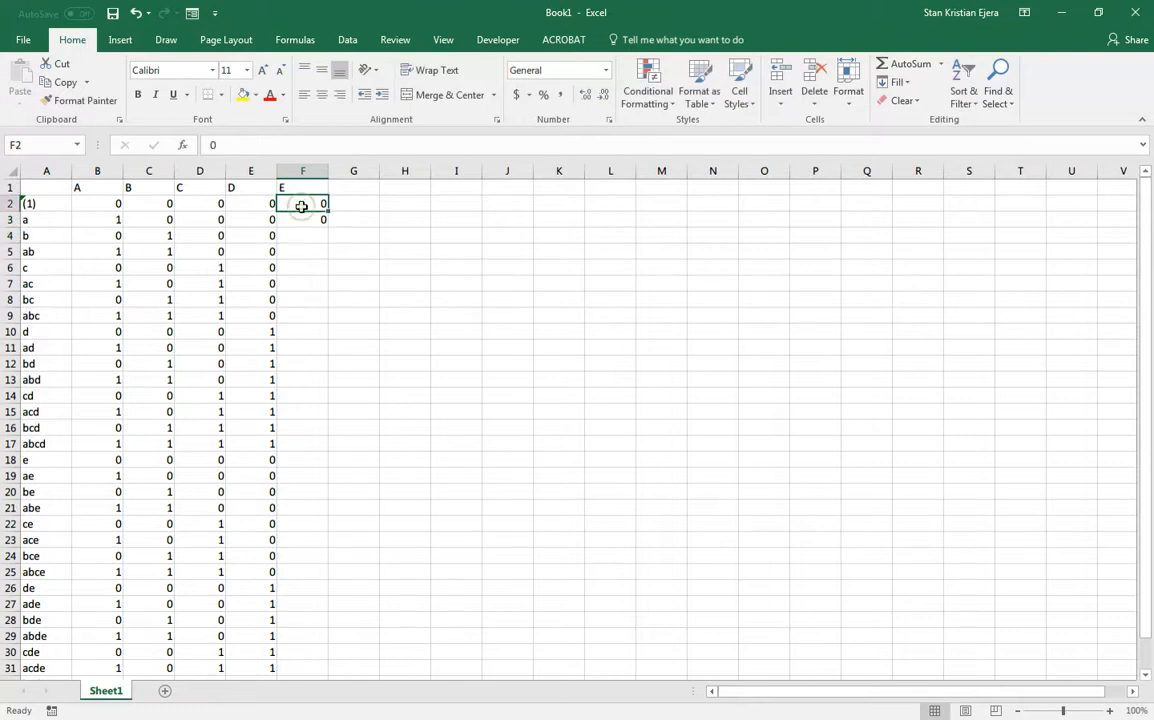
click(302, 219)
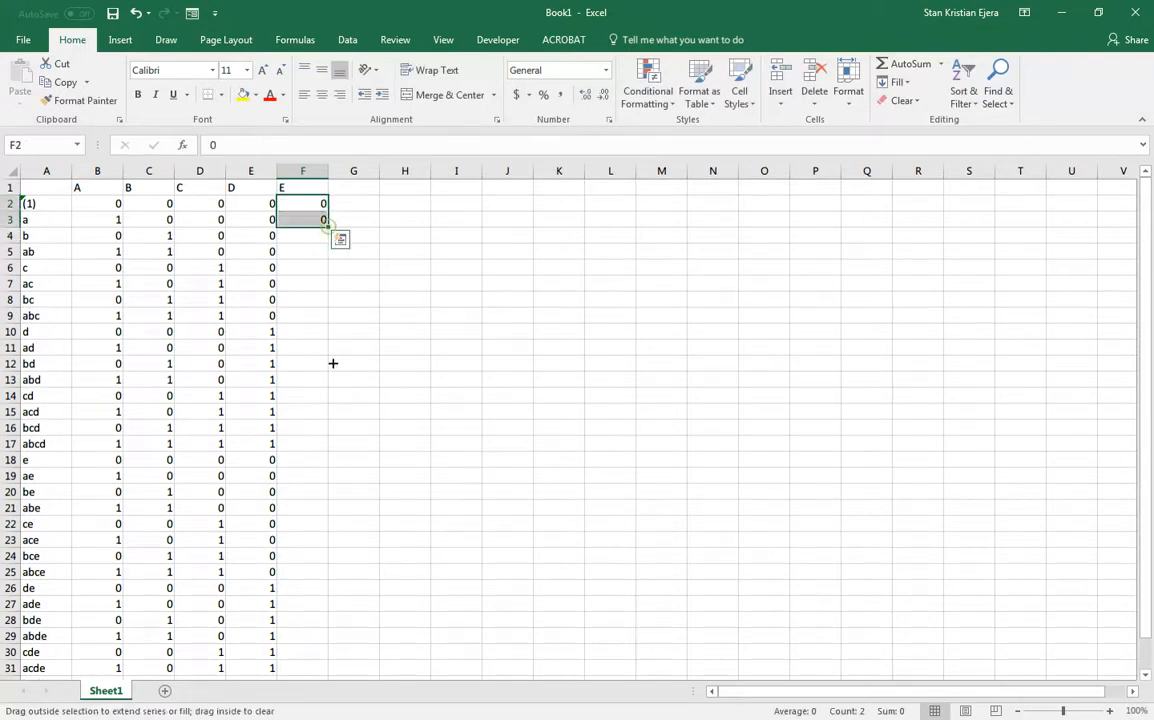
drag(325, 219, 327, 450)
text(1)
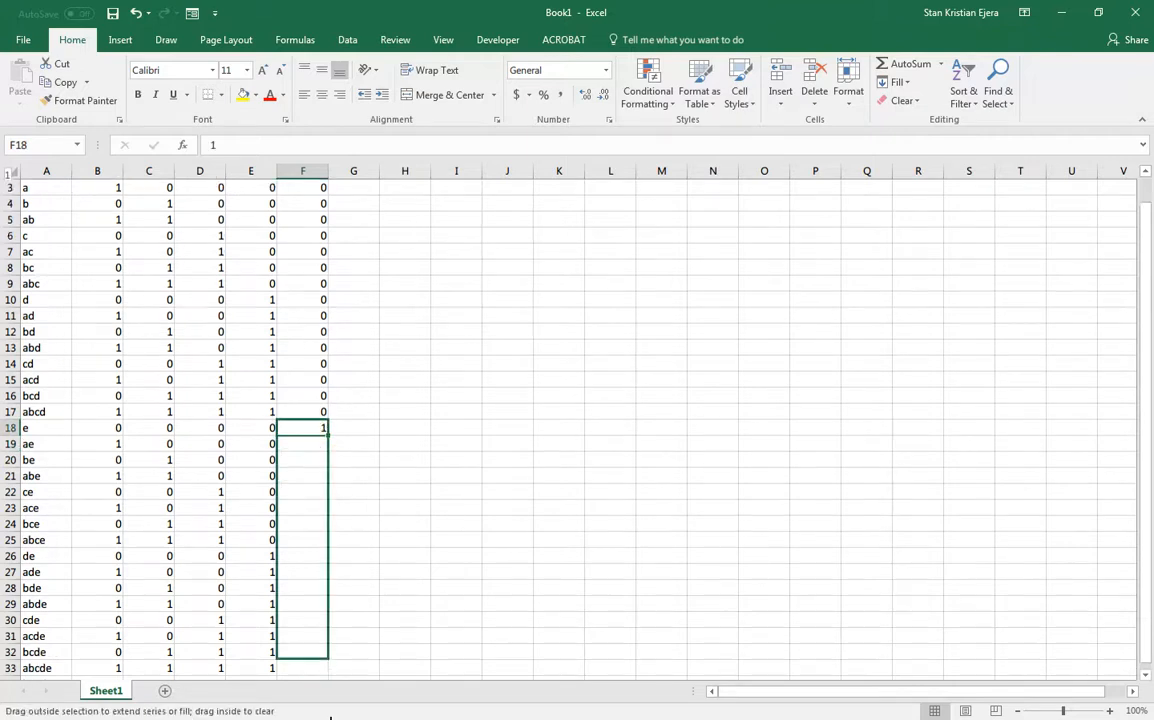
drag(303, 427, 303, 660)
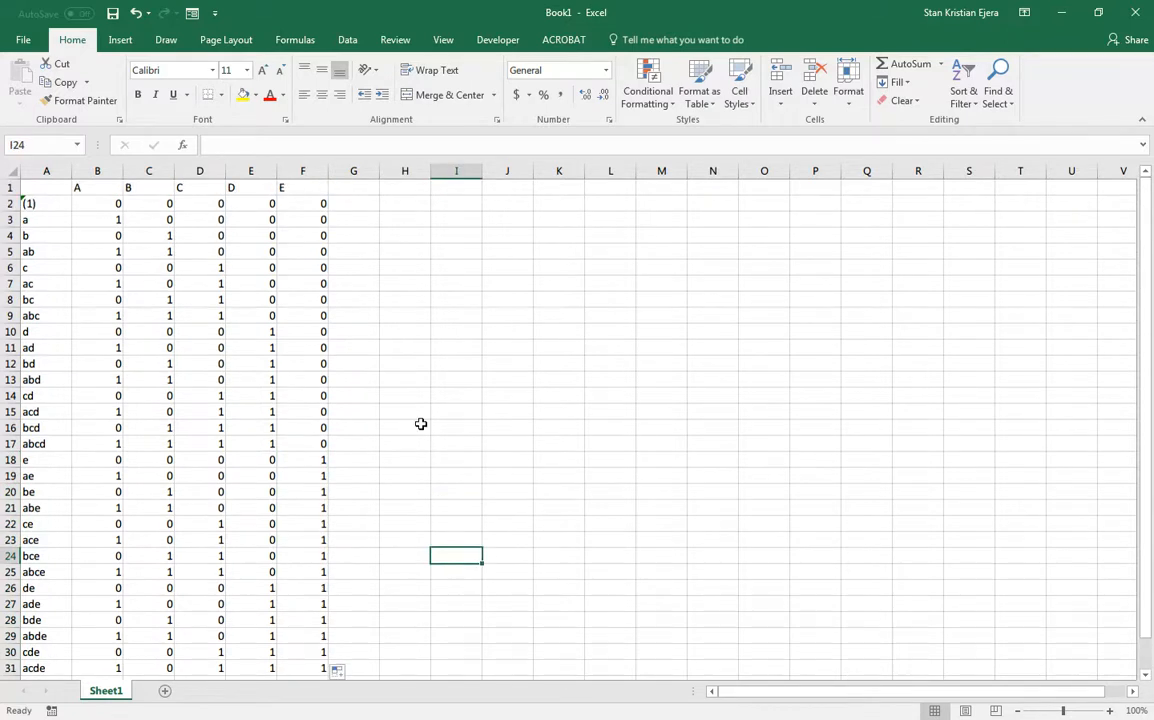
mouse_move(448, 230)
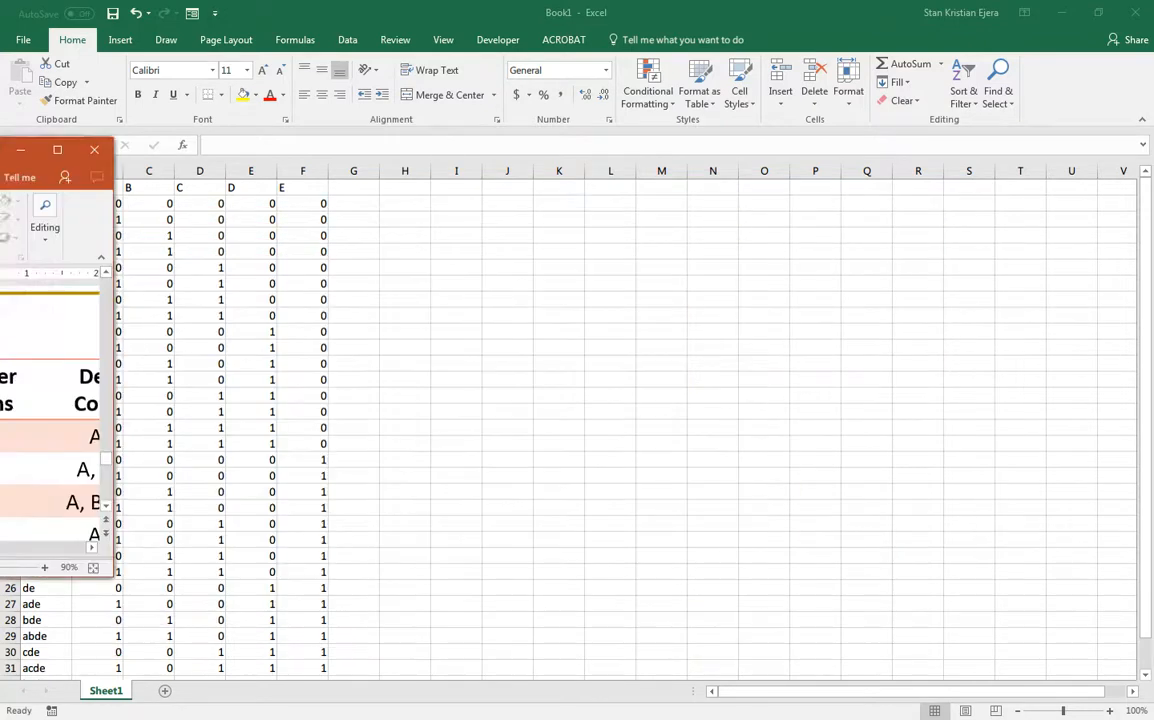
click(94, 150)
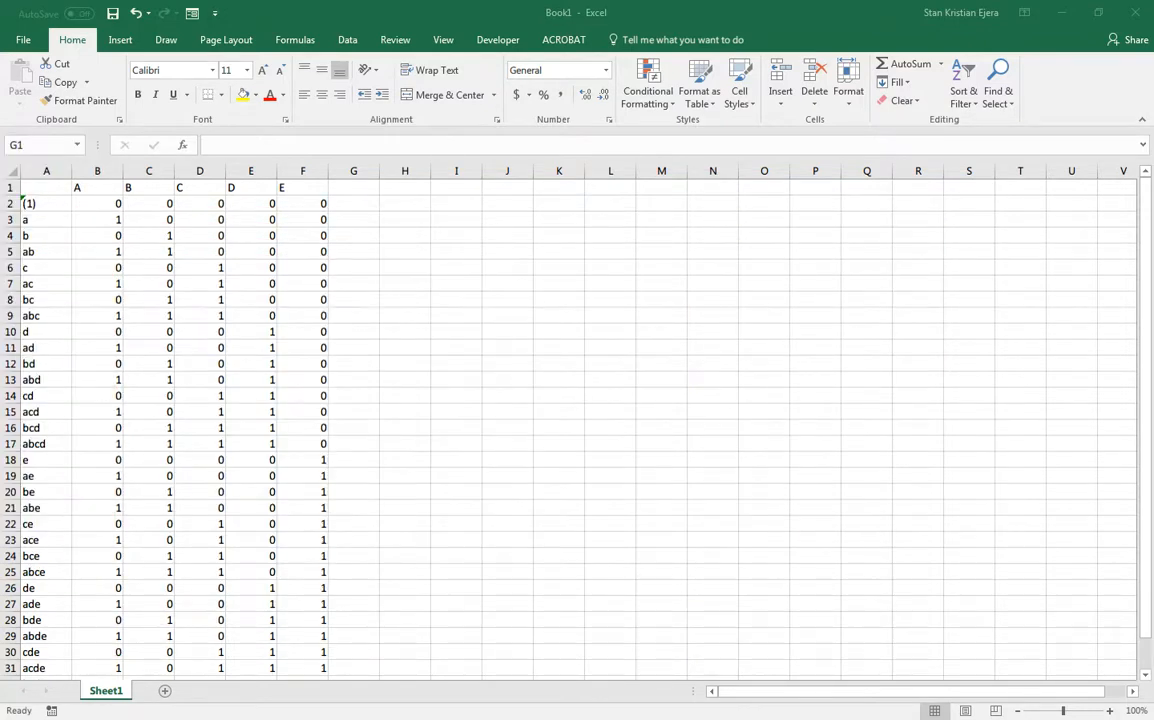
mouse_move(449, 197)
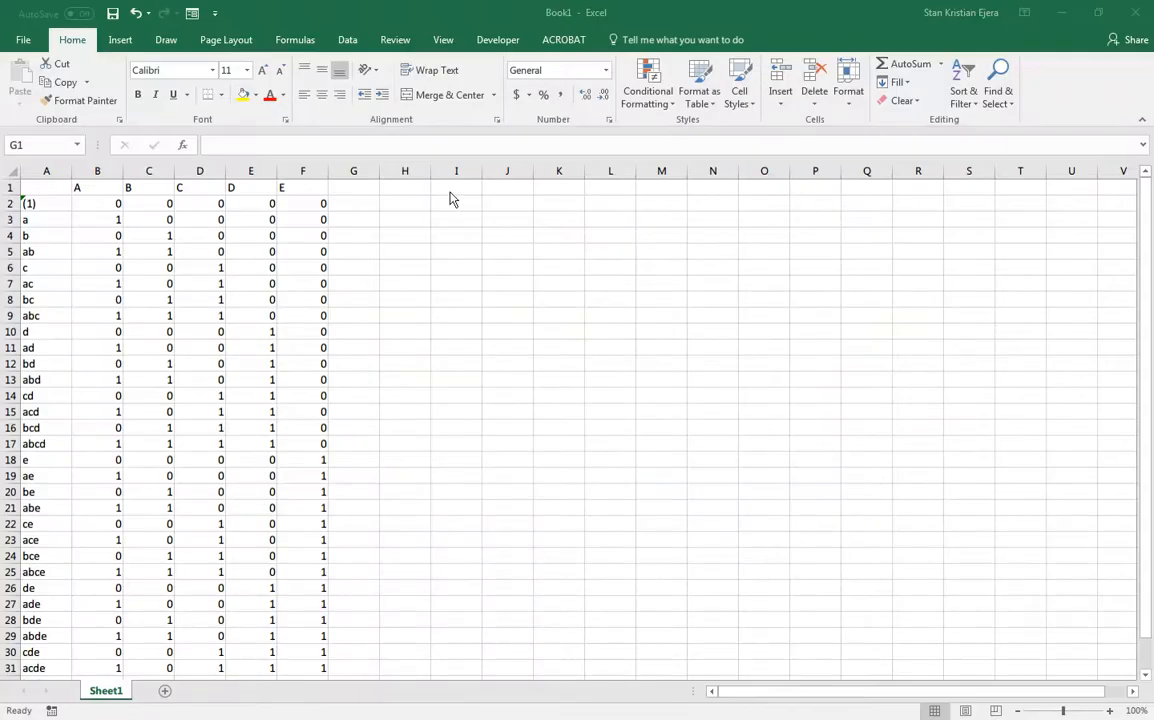